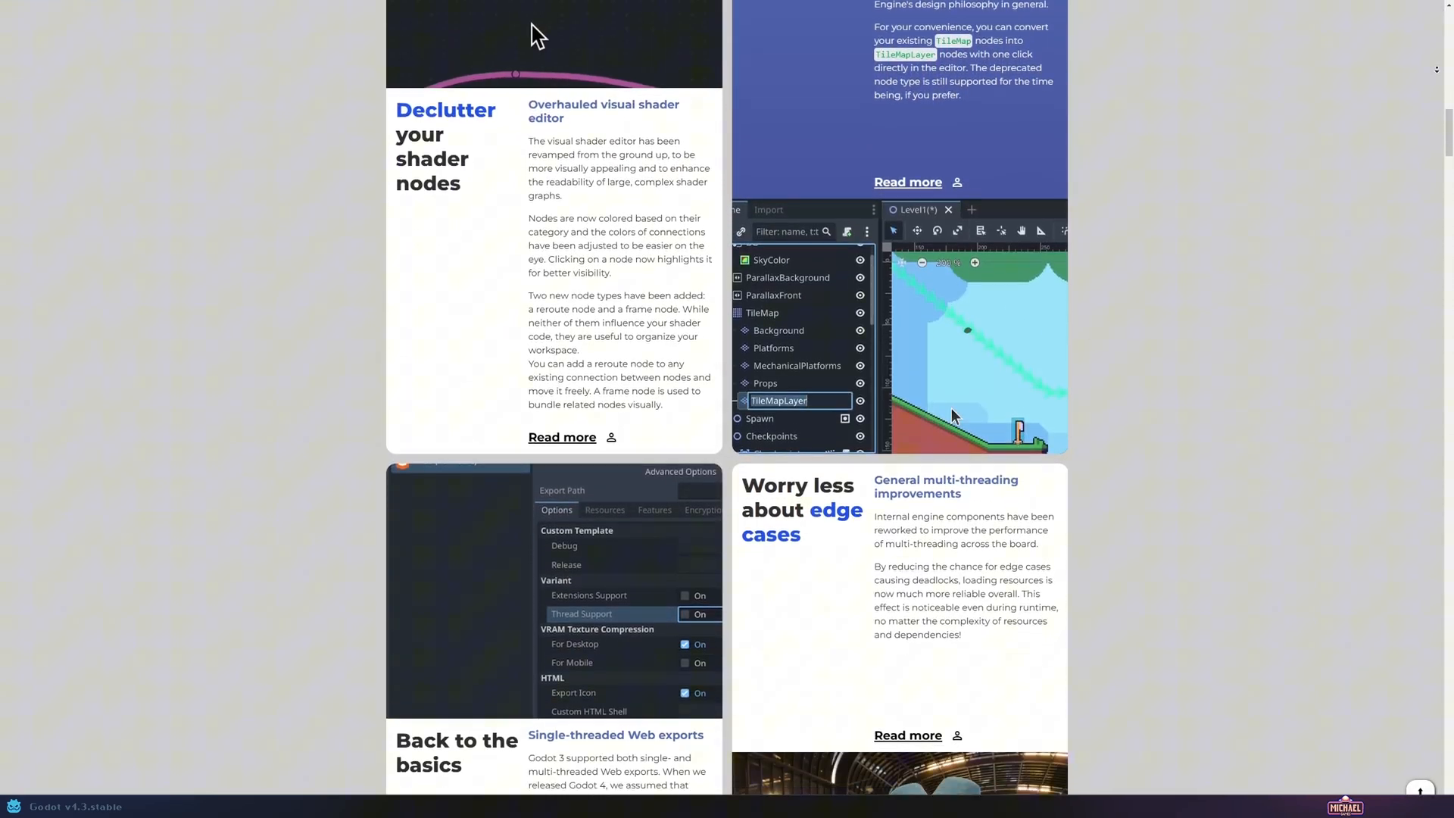
scroll("down", 3)
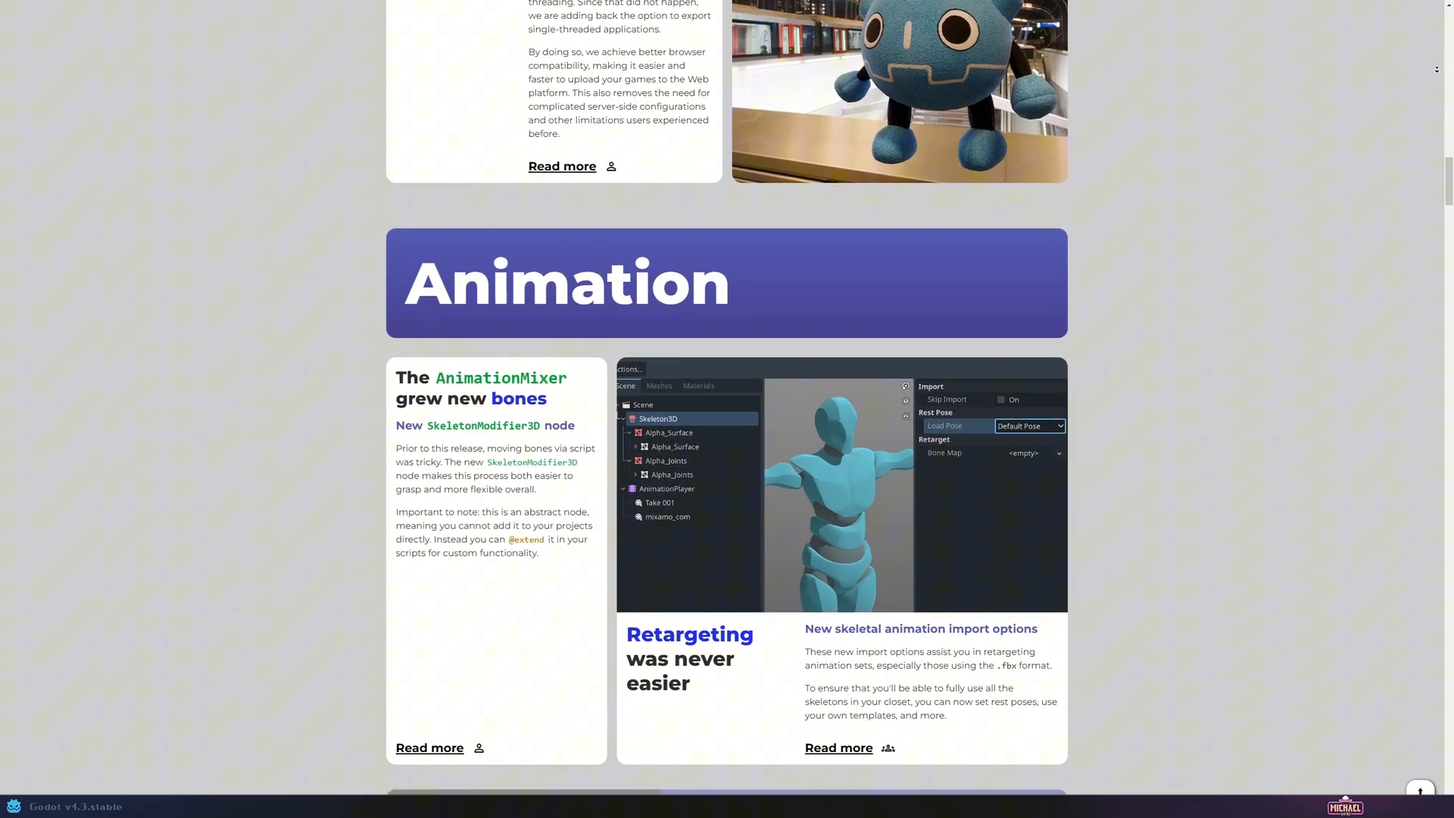
scroll("down", 3)
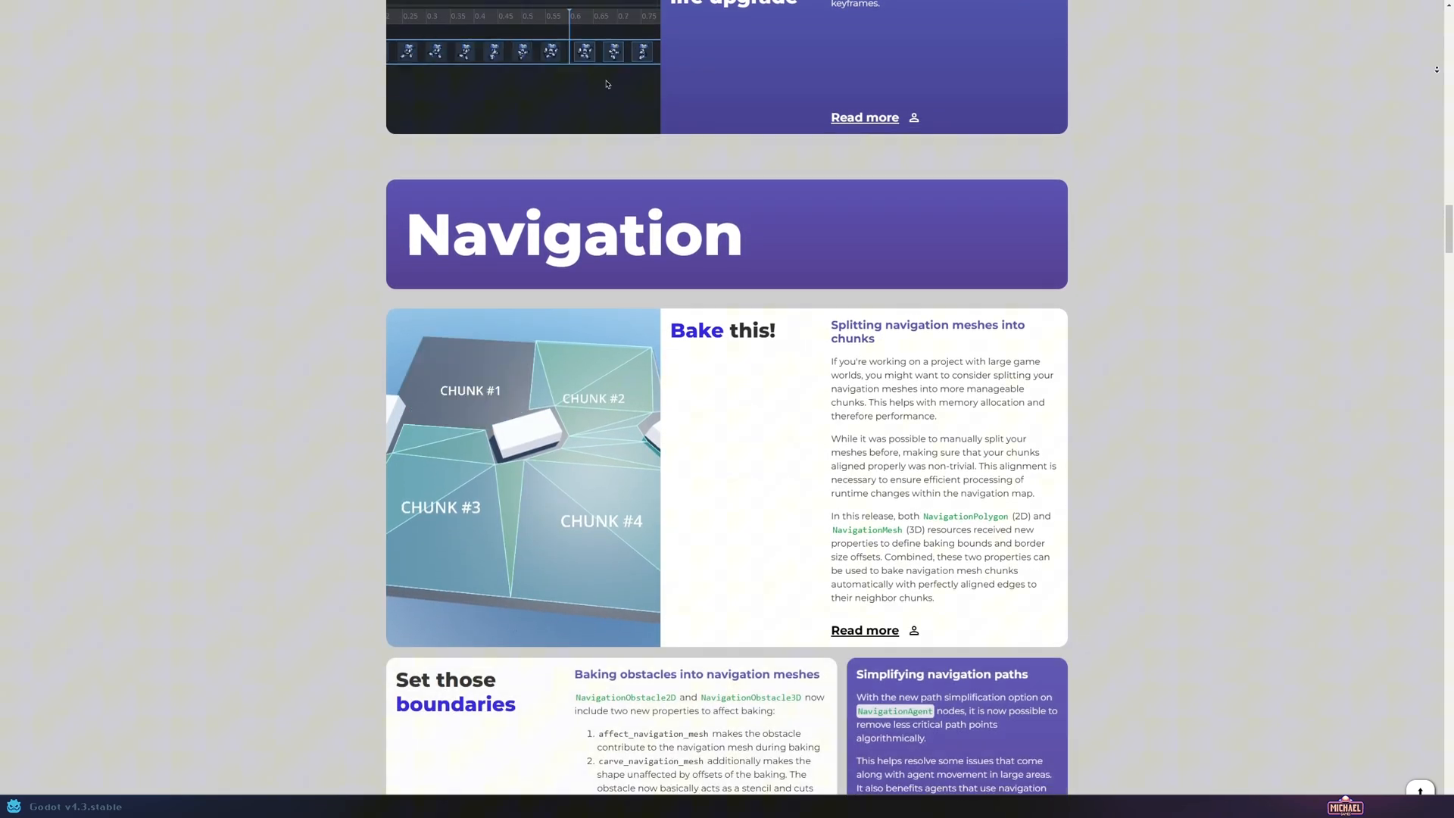
scroll("down", 3)
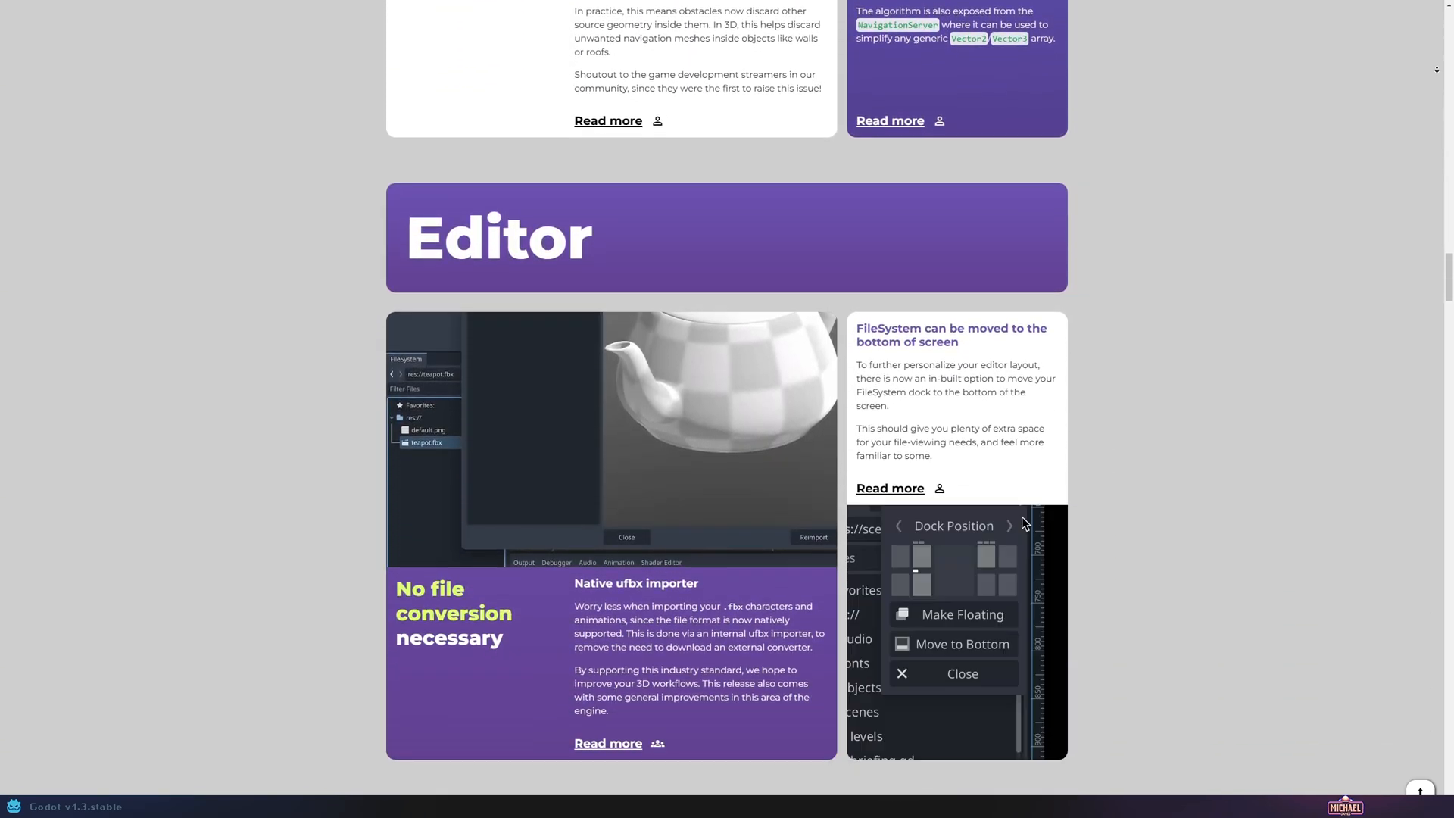
scroll("down", 3)
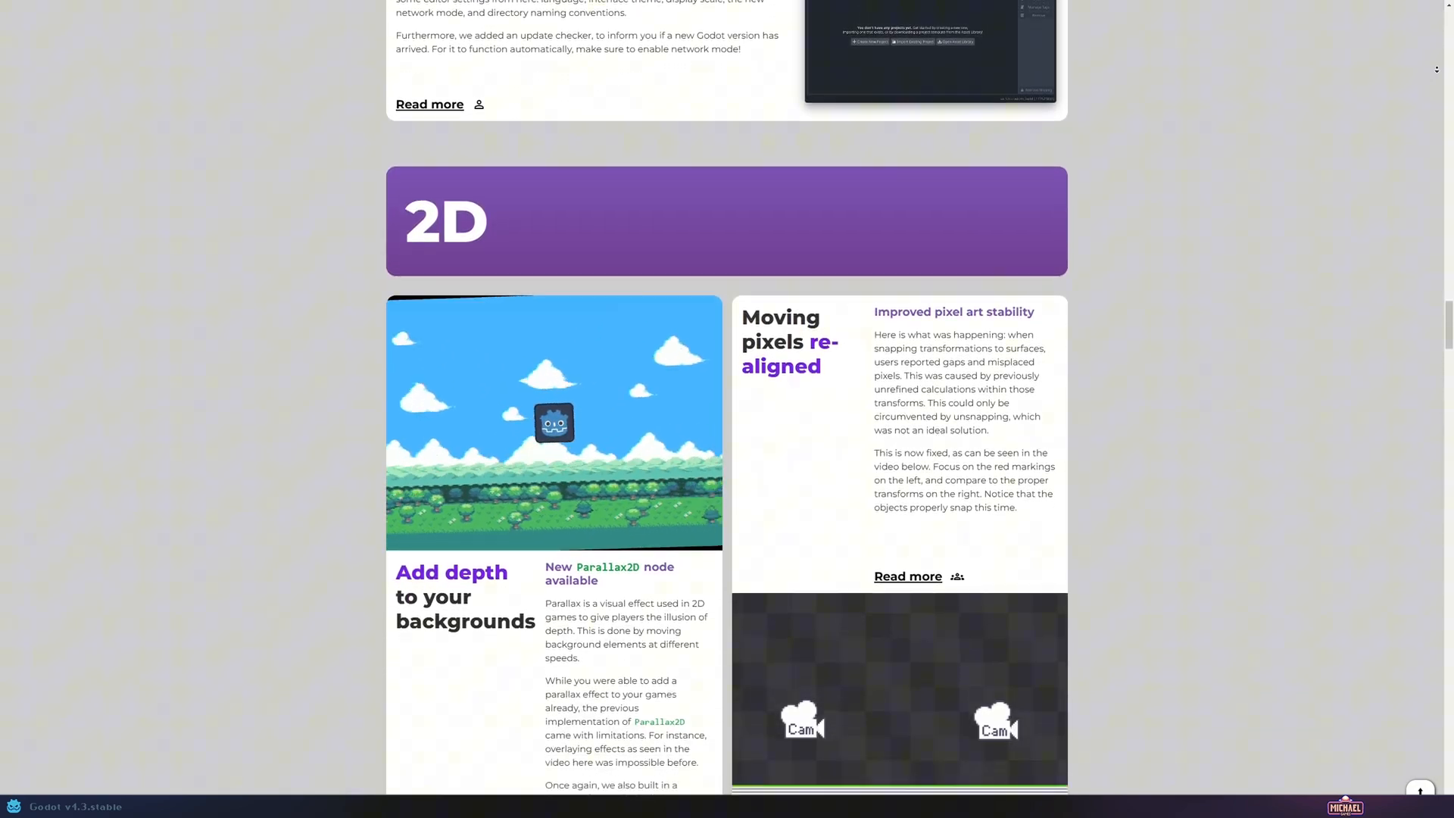
scroll("down", 3)
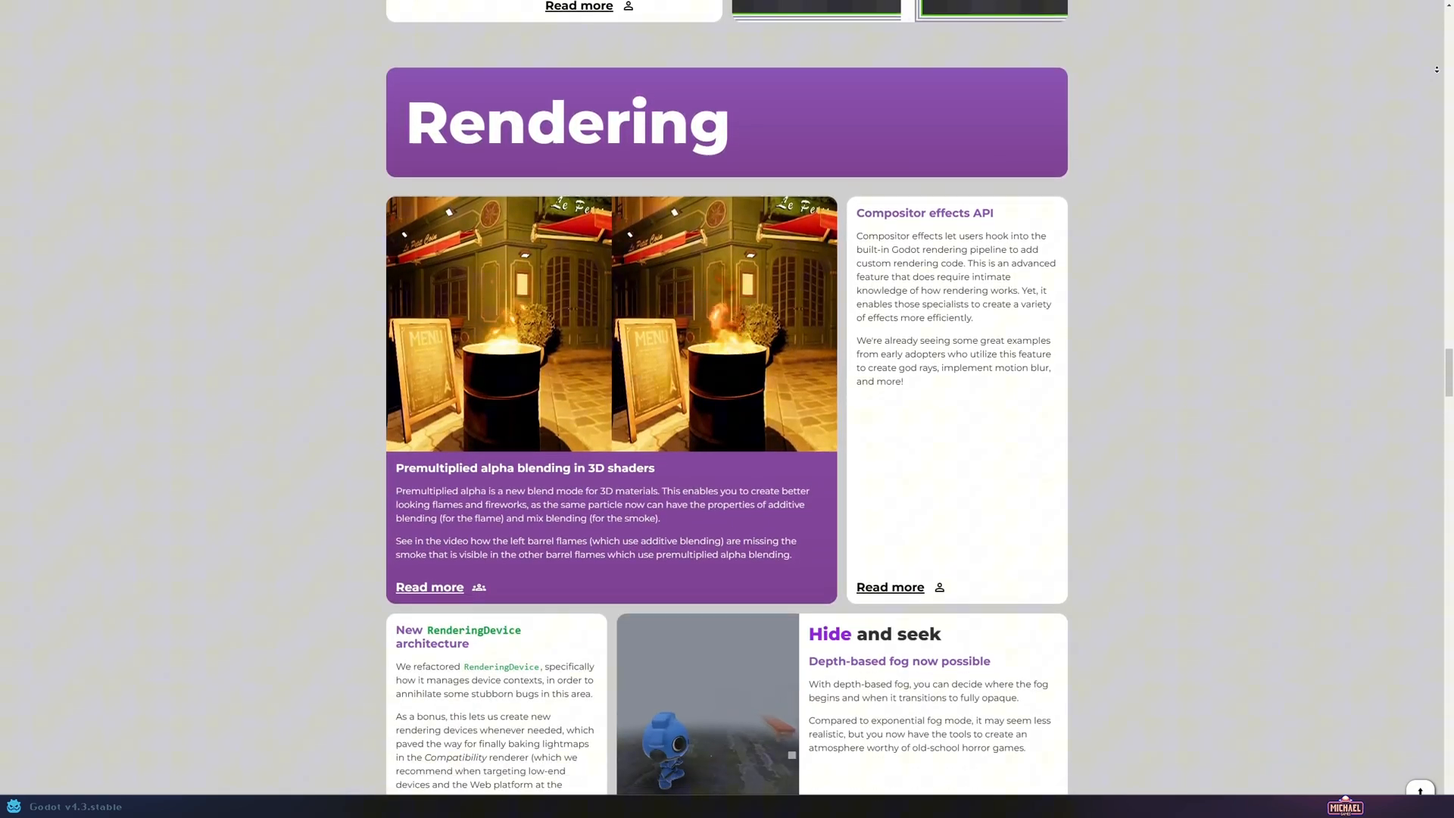
scroll("down", 3)
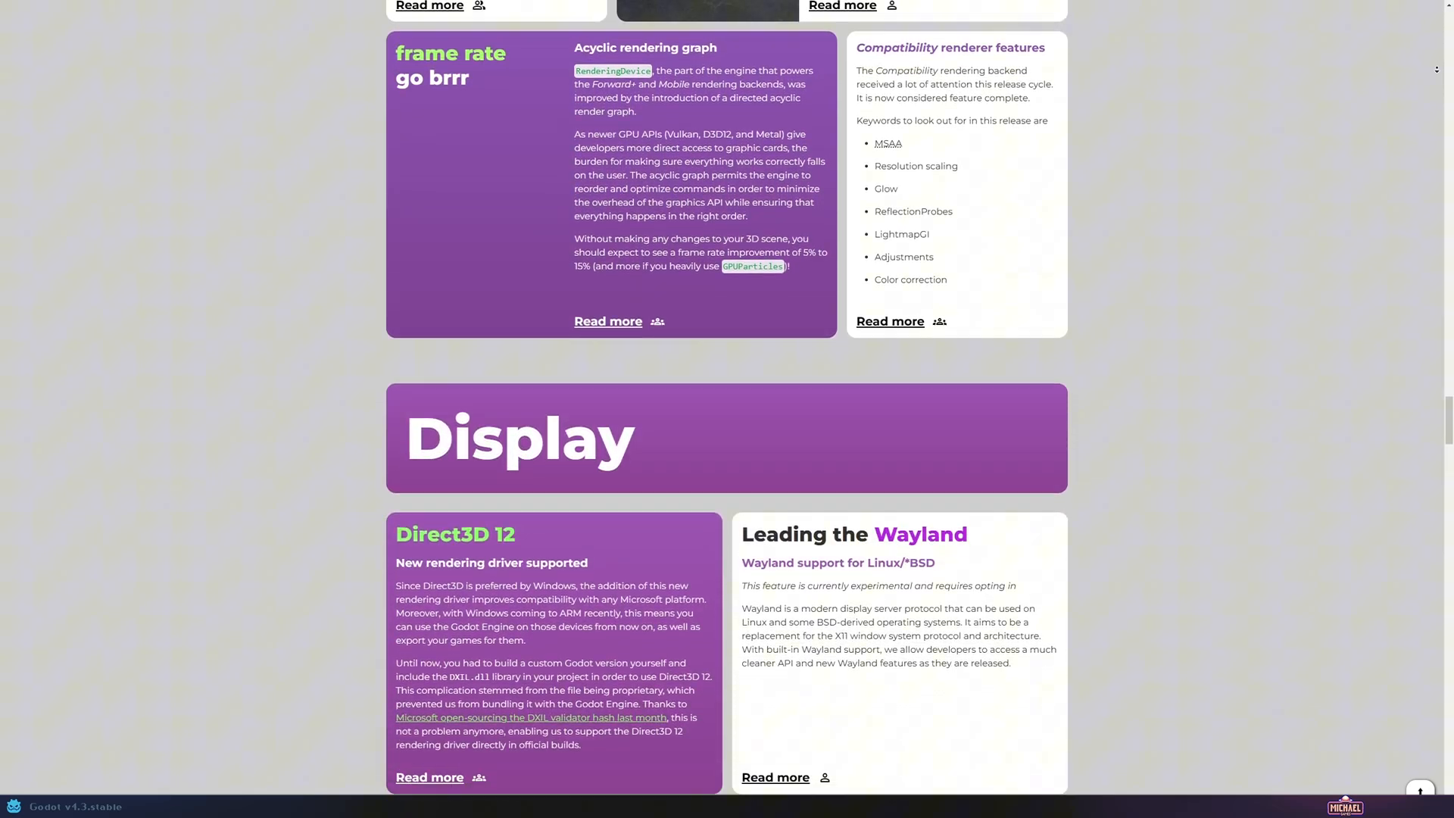
scroll("down", 3)
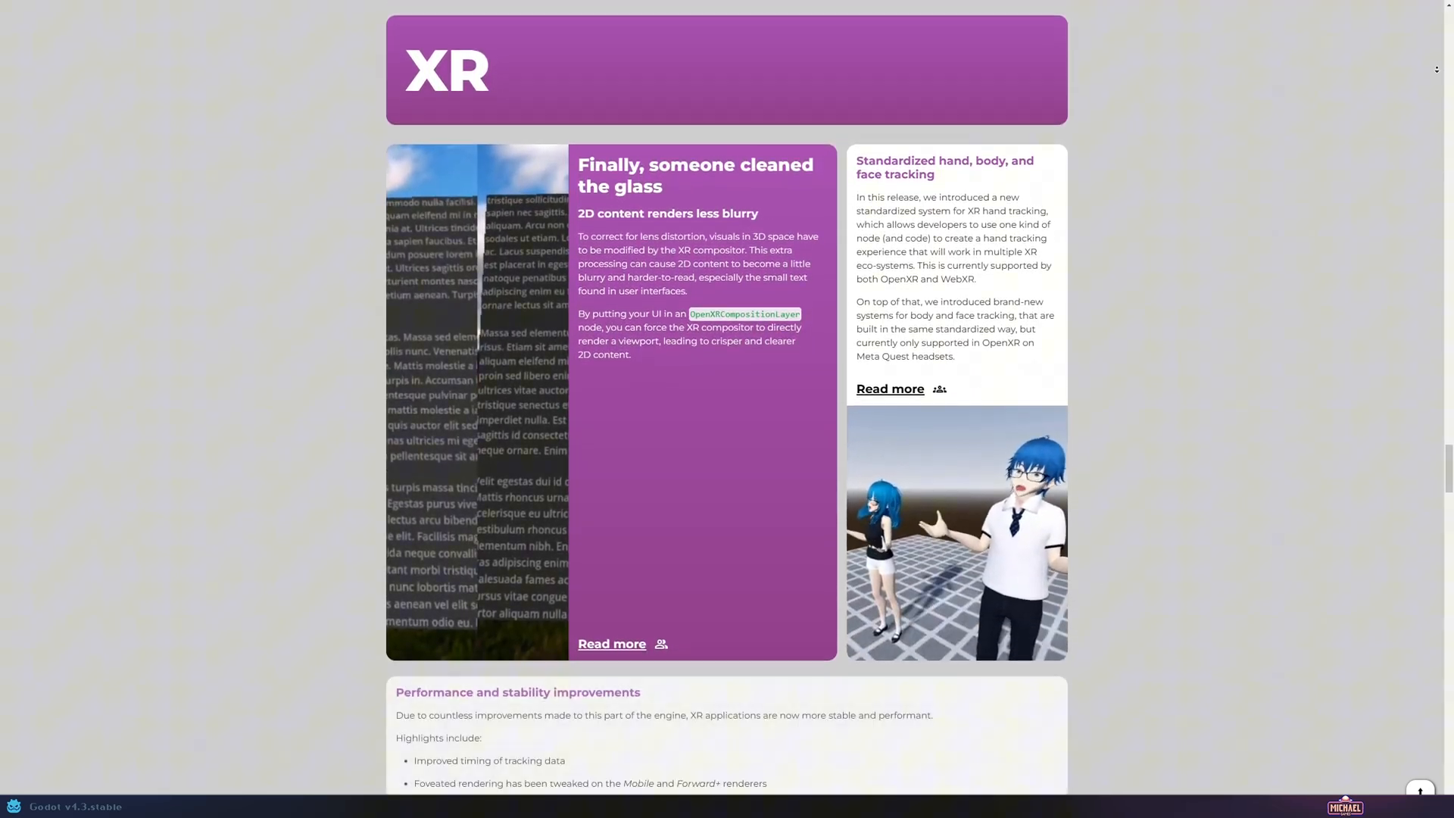
scroll("down", 3)
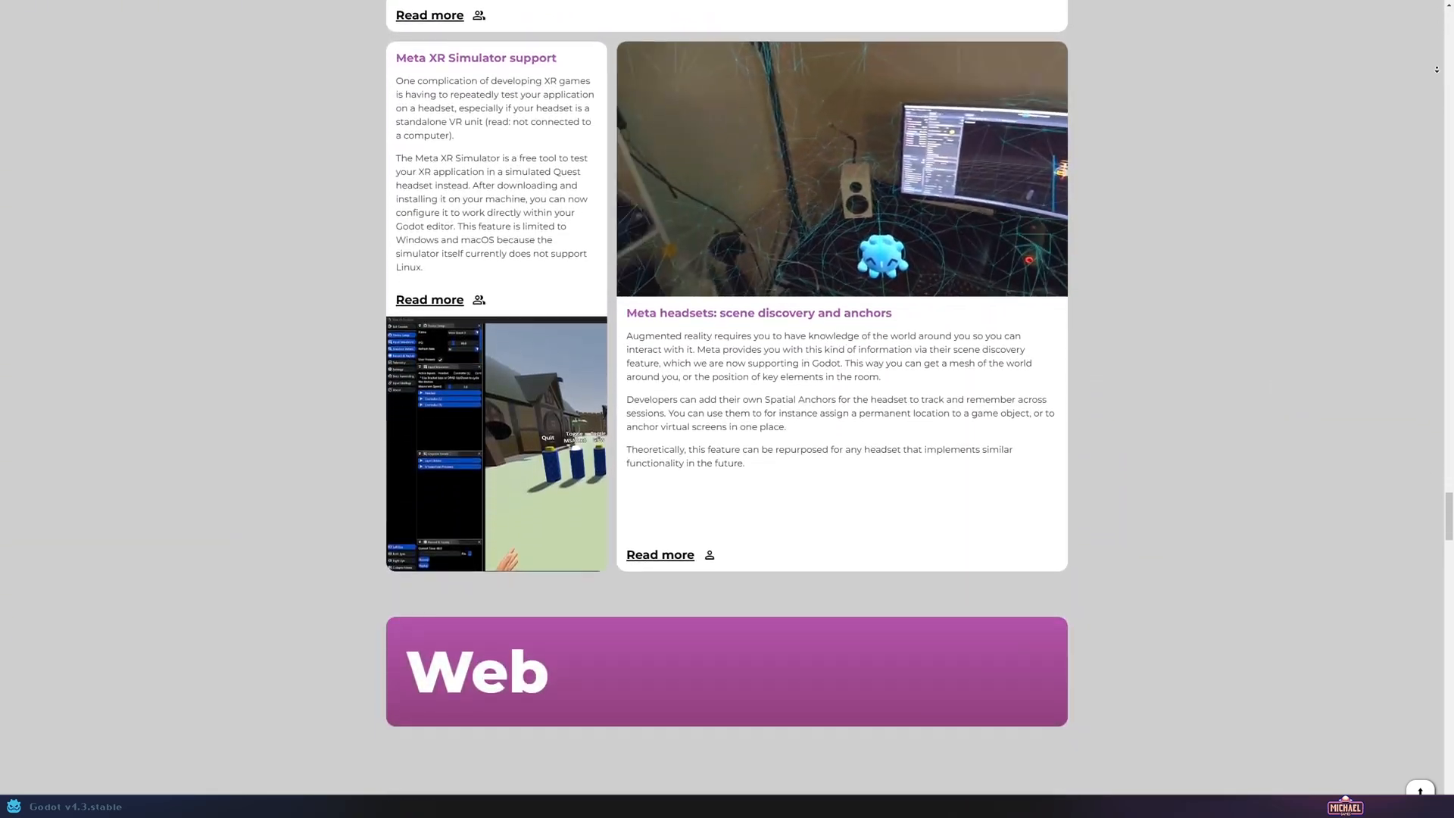
scroll("down", 3)
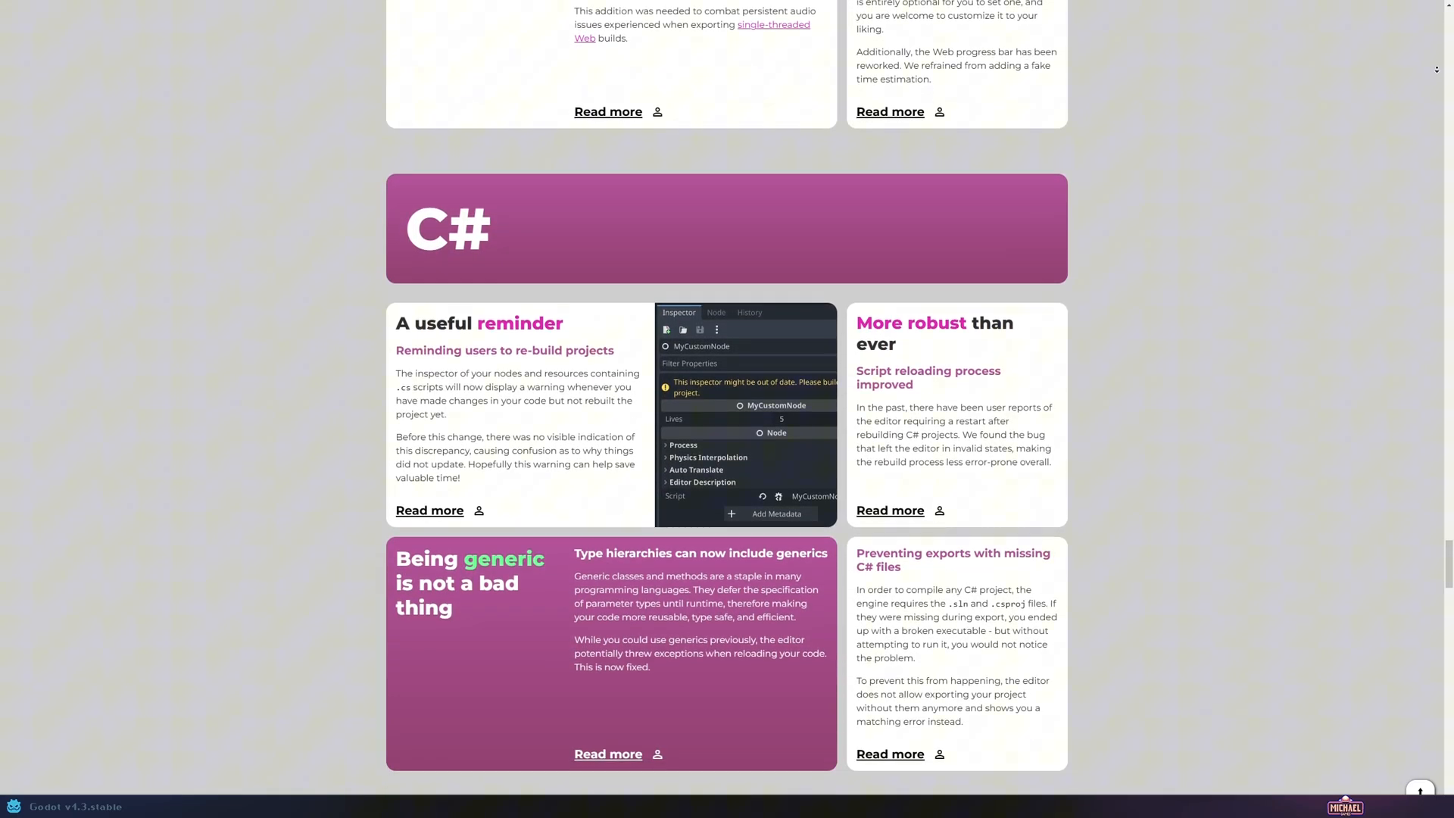
scroll("down", 3)
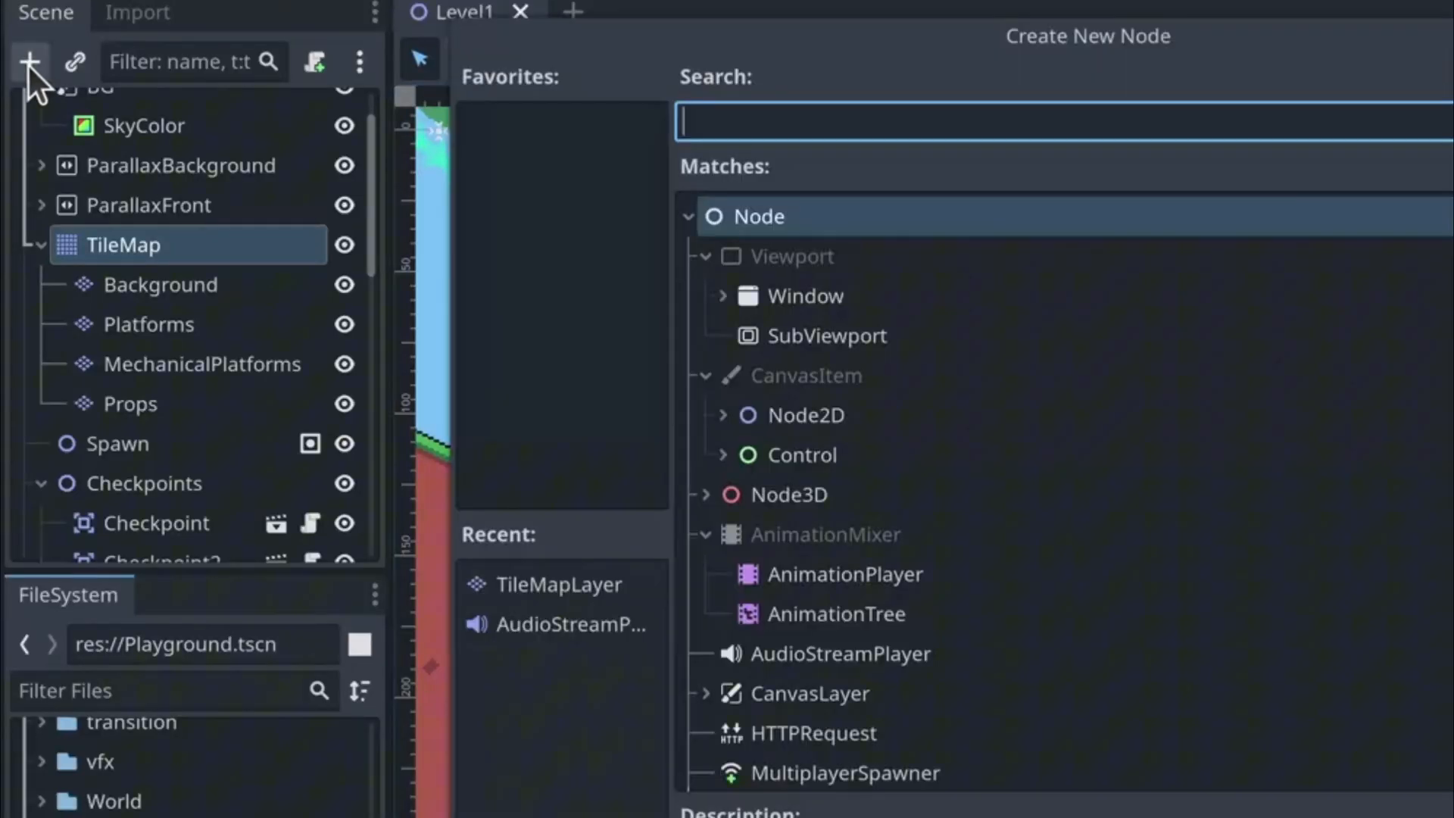
type("tilemapl")
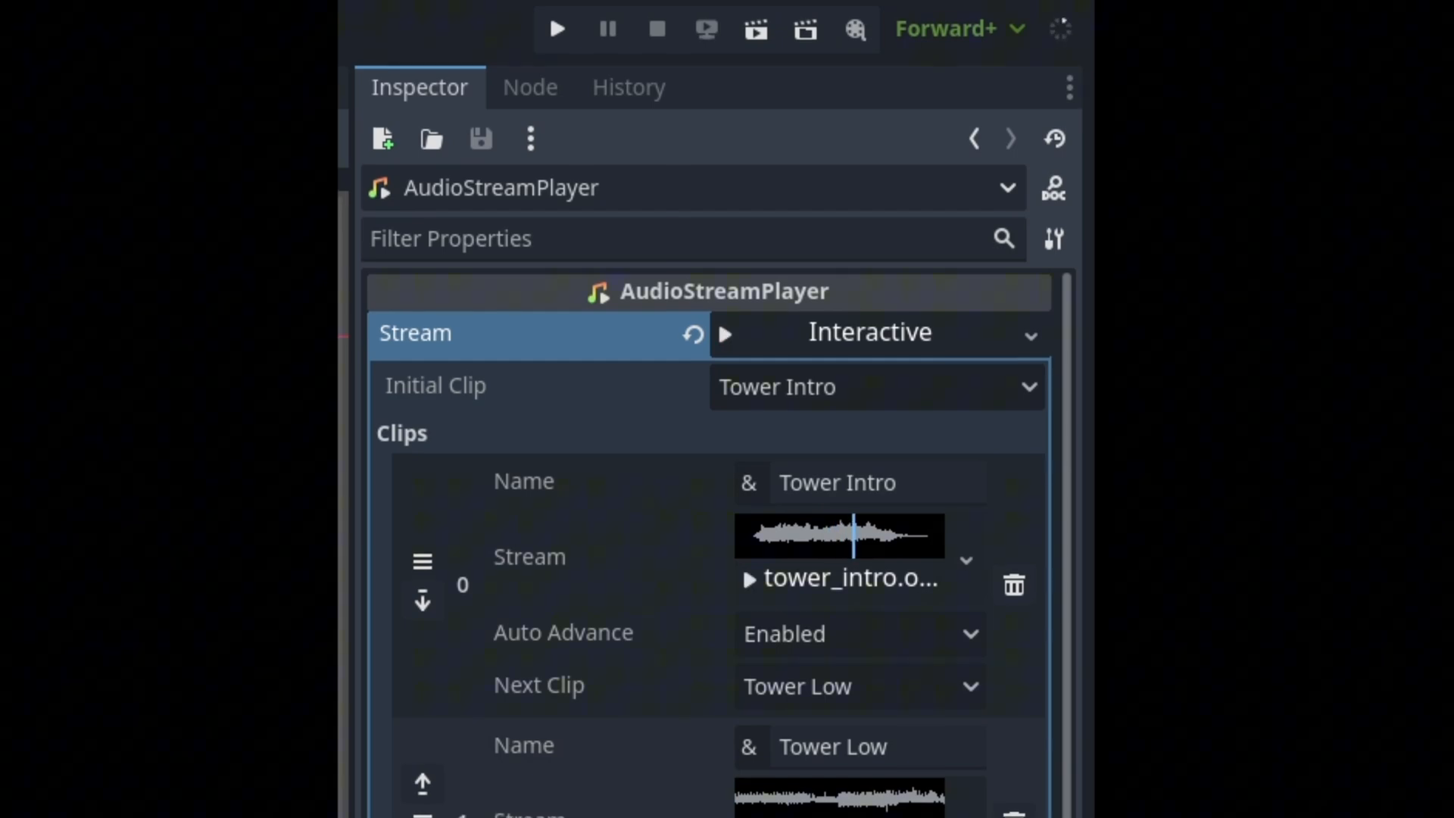
scroll("down", 3)
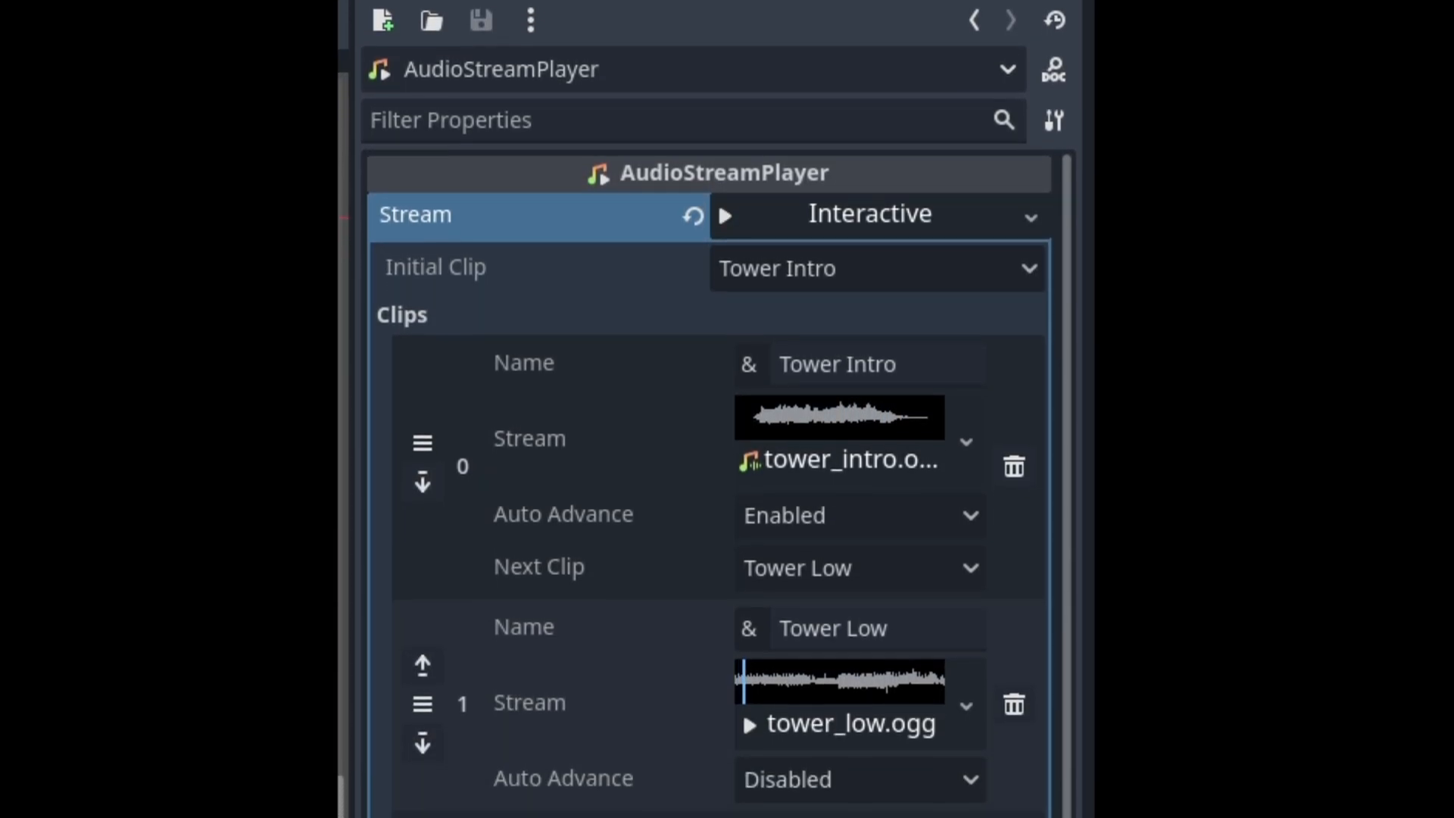
scroll("down", 3)
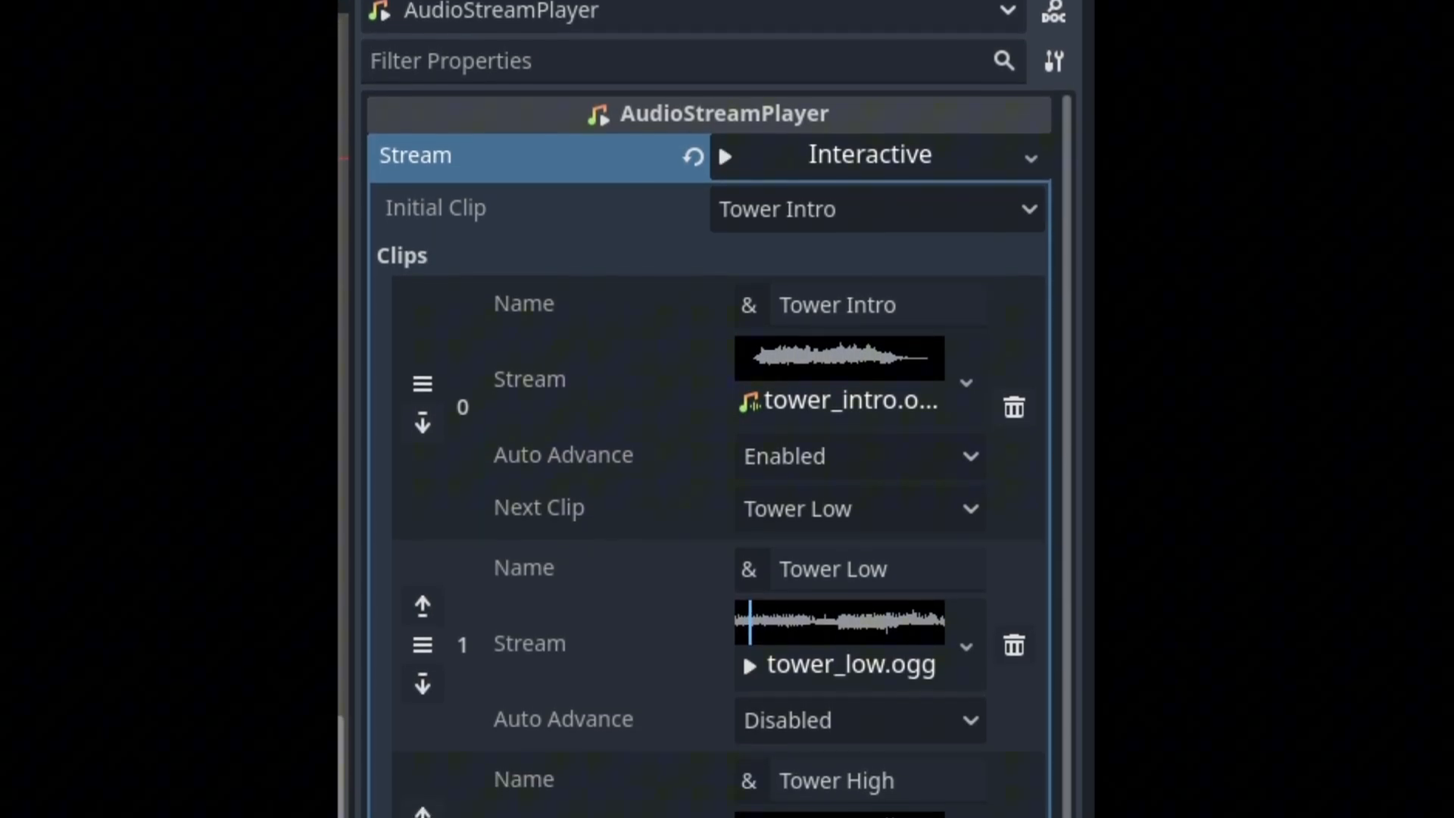
scroll("down", 3)
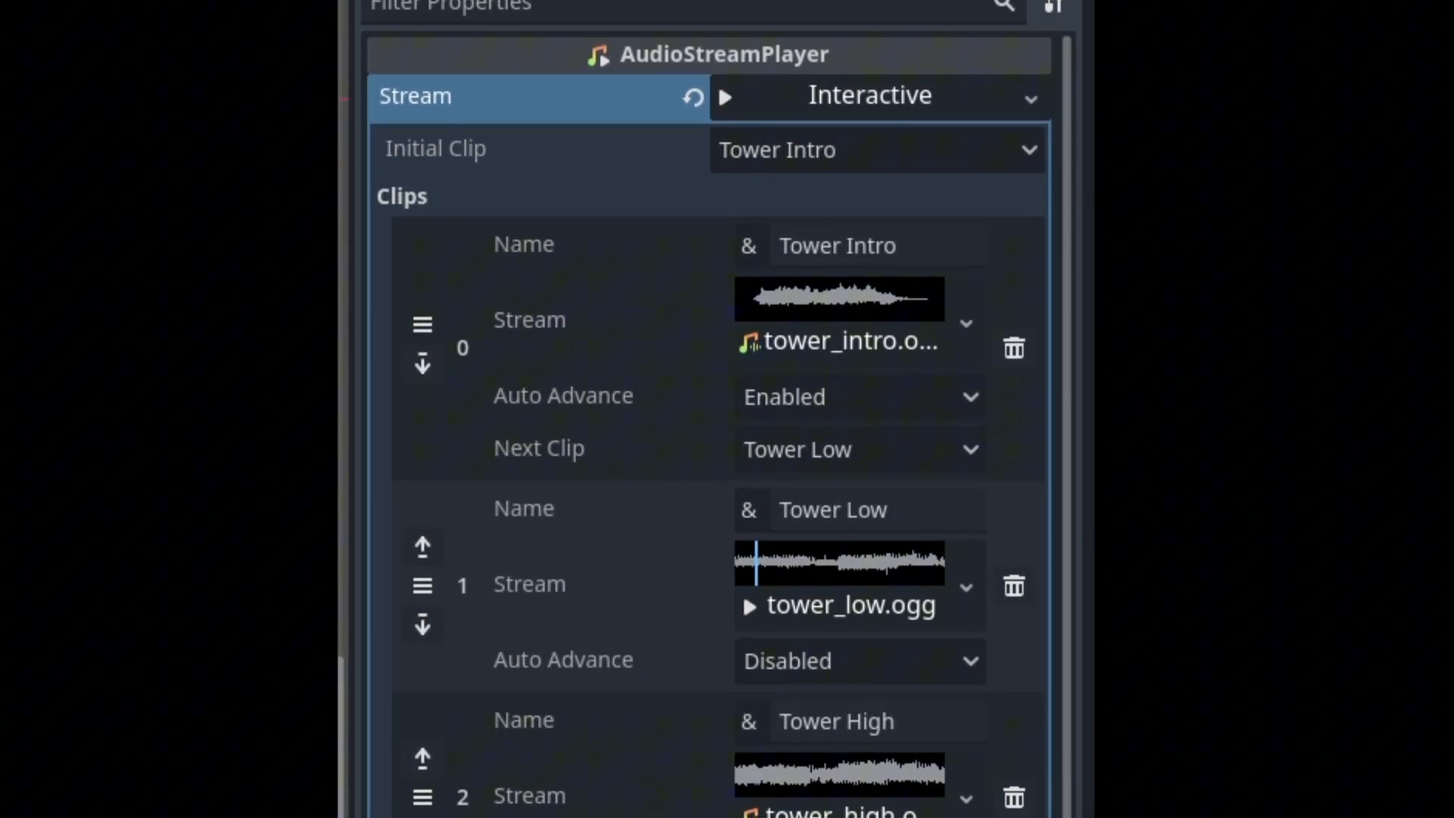
scroll("down", 3)
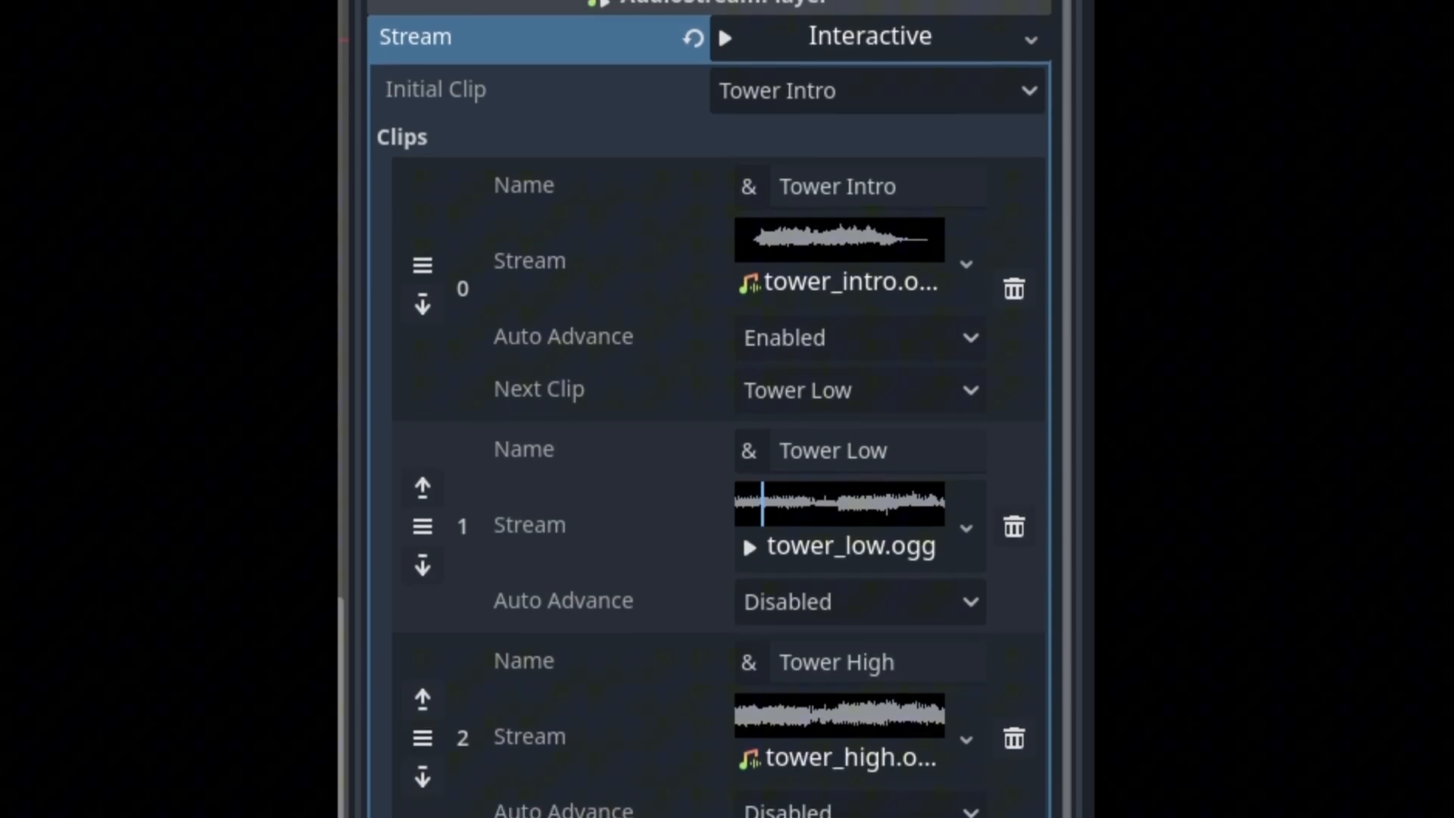
scroll("down", 3)
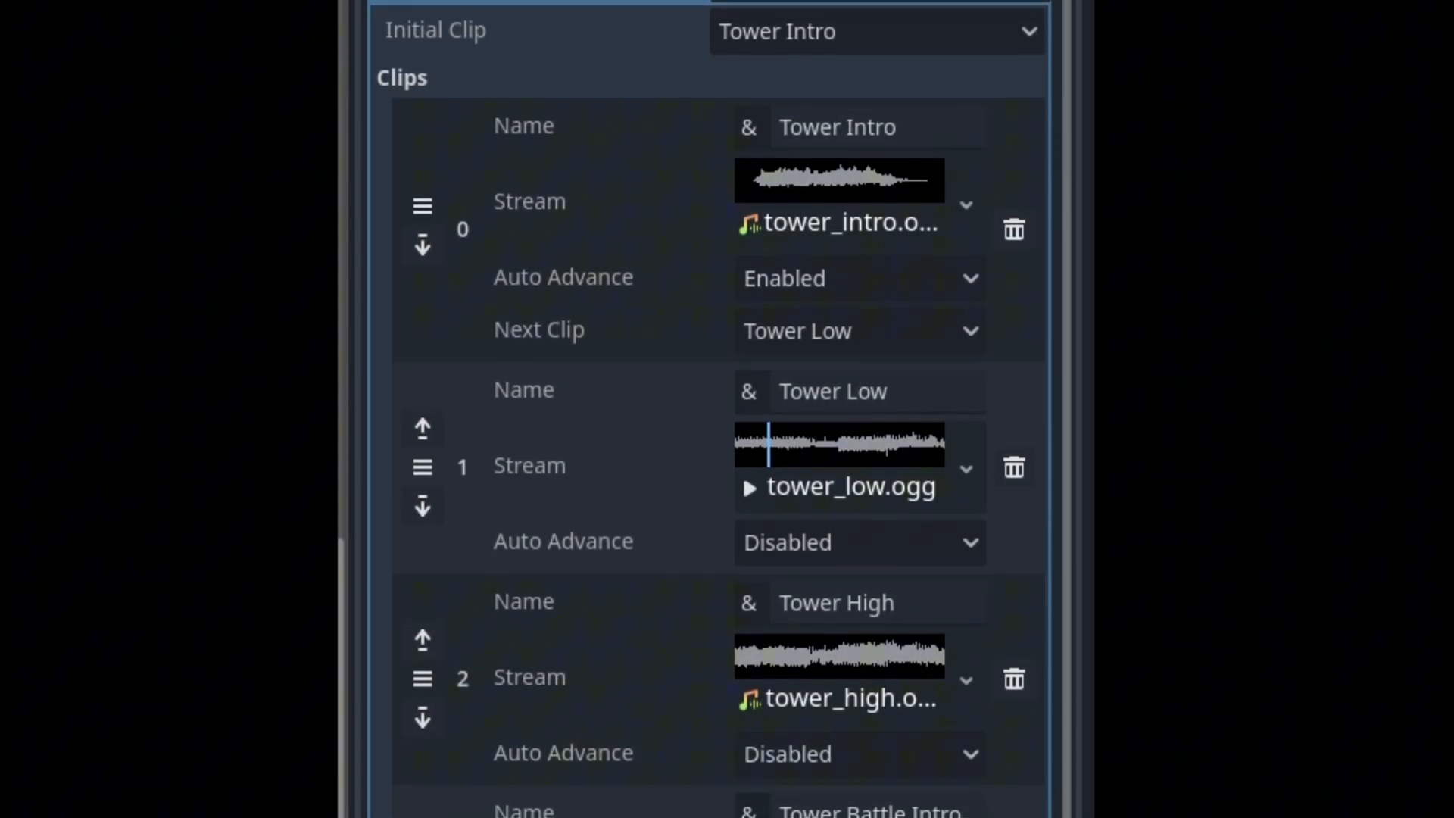
scroll("down", 3)
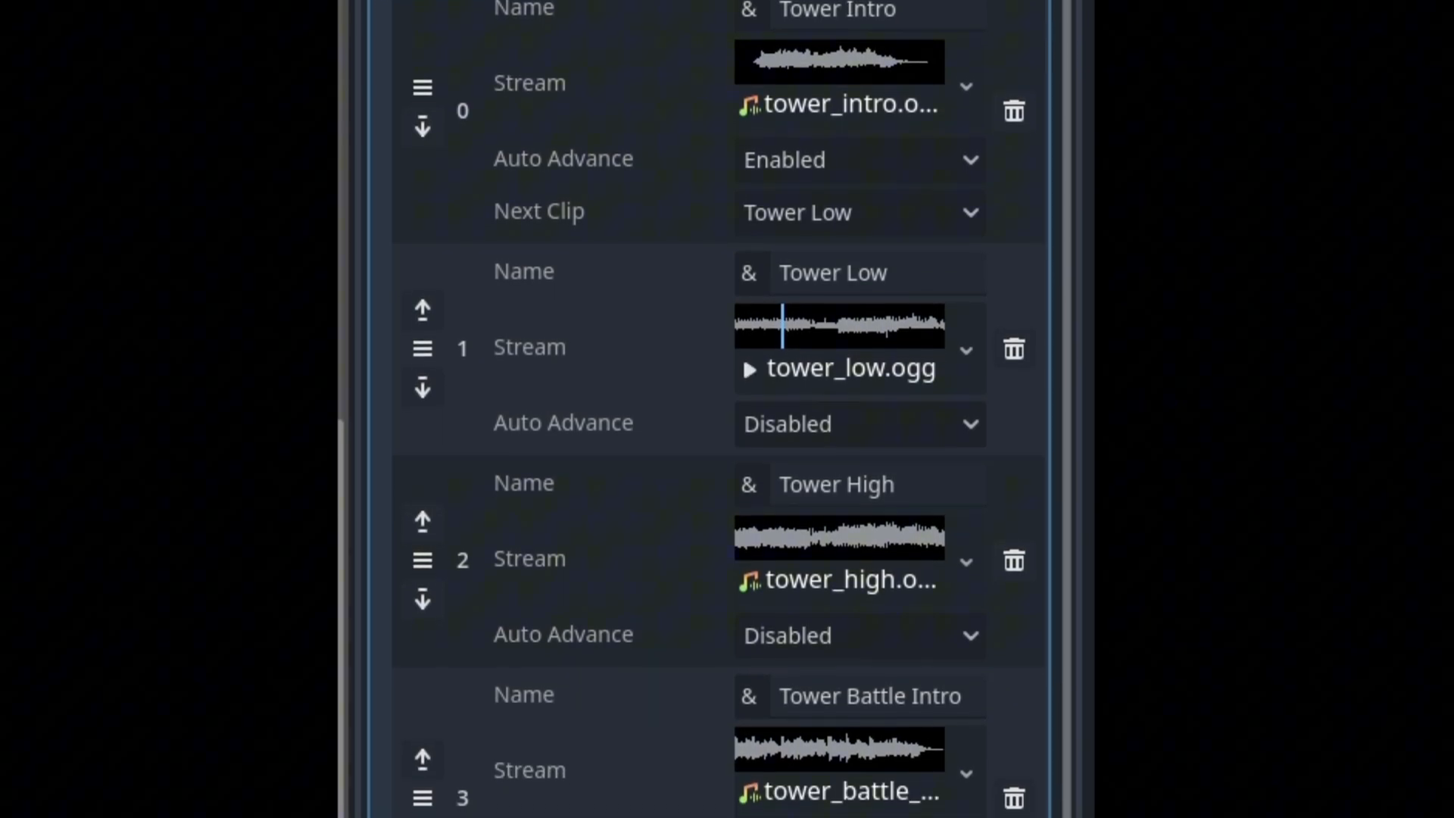
scroll("down", 3)
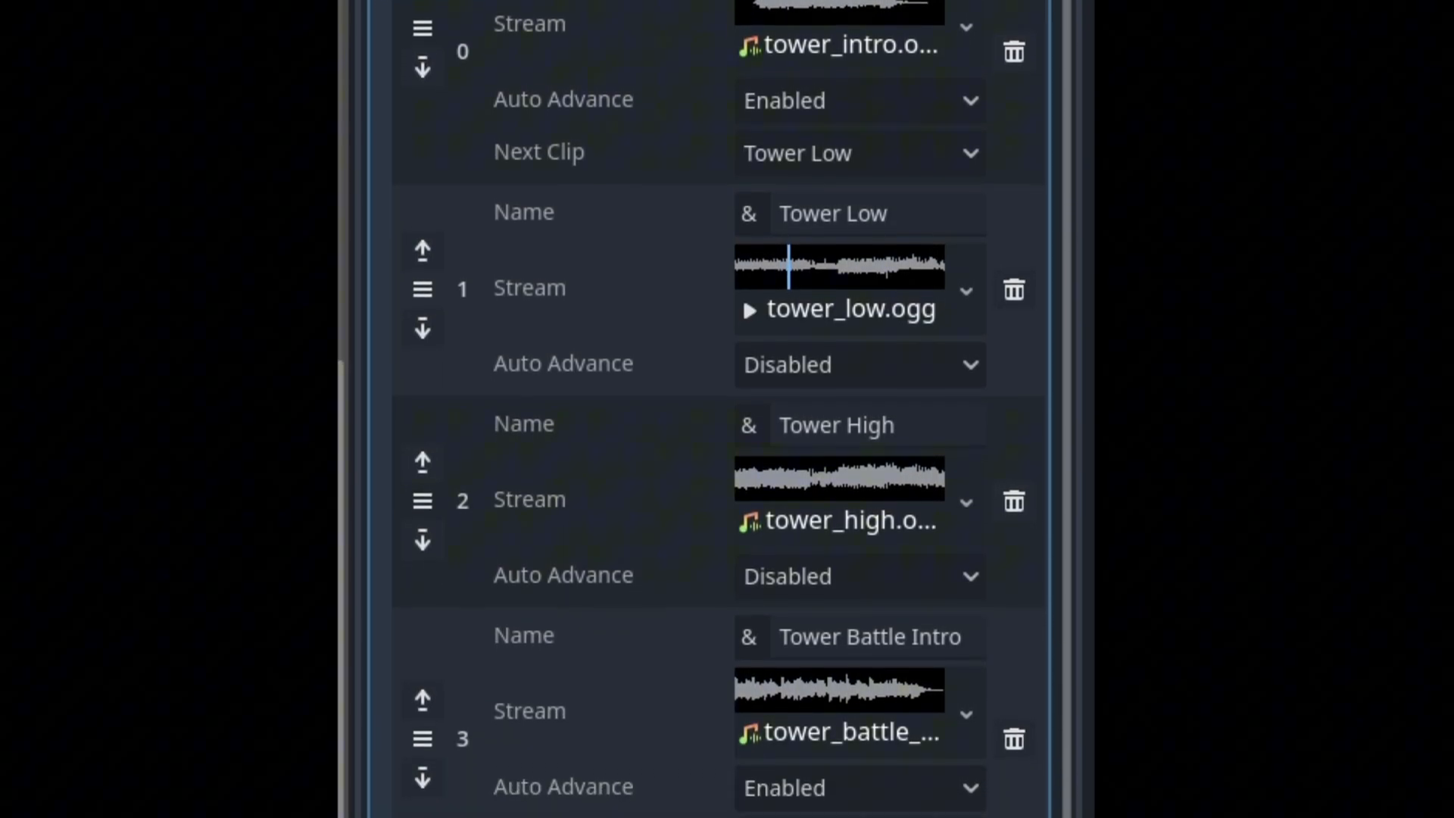
scroll("down", 3)
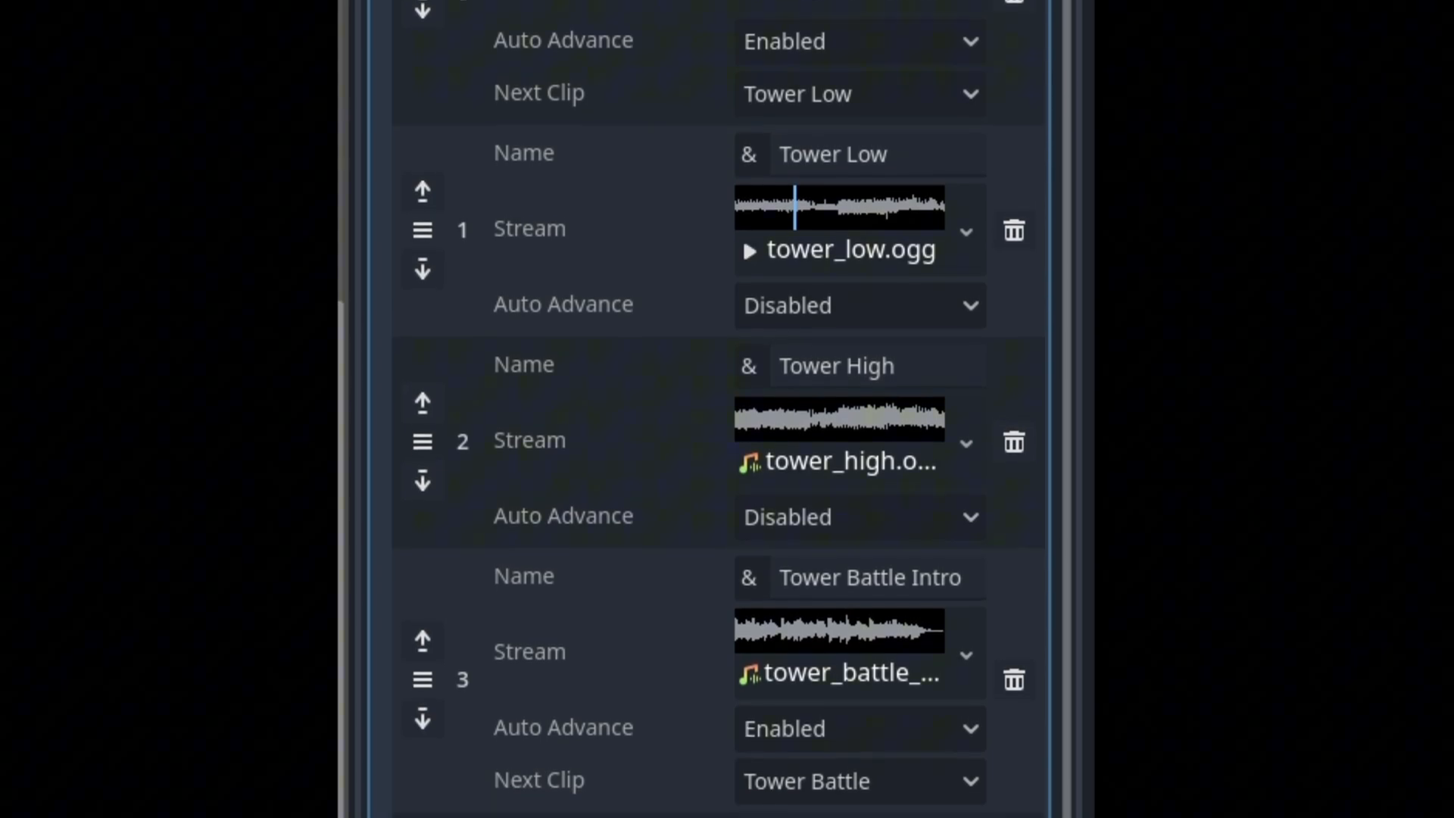
scroll("down", 3)
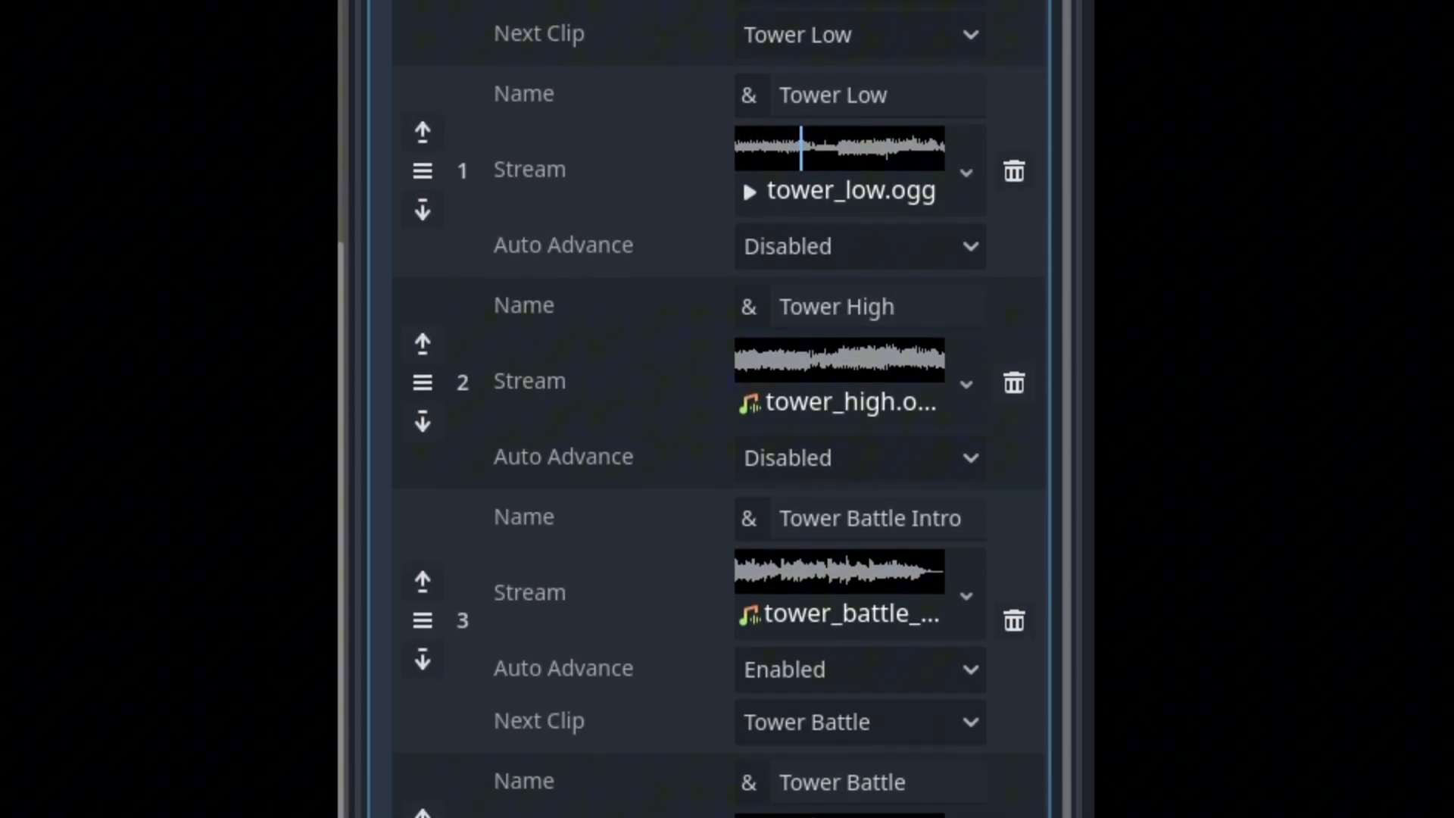
scroll("down", 3)
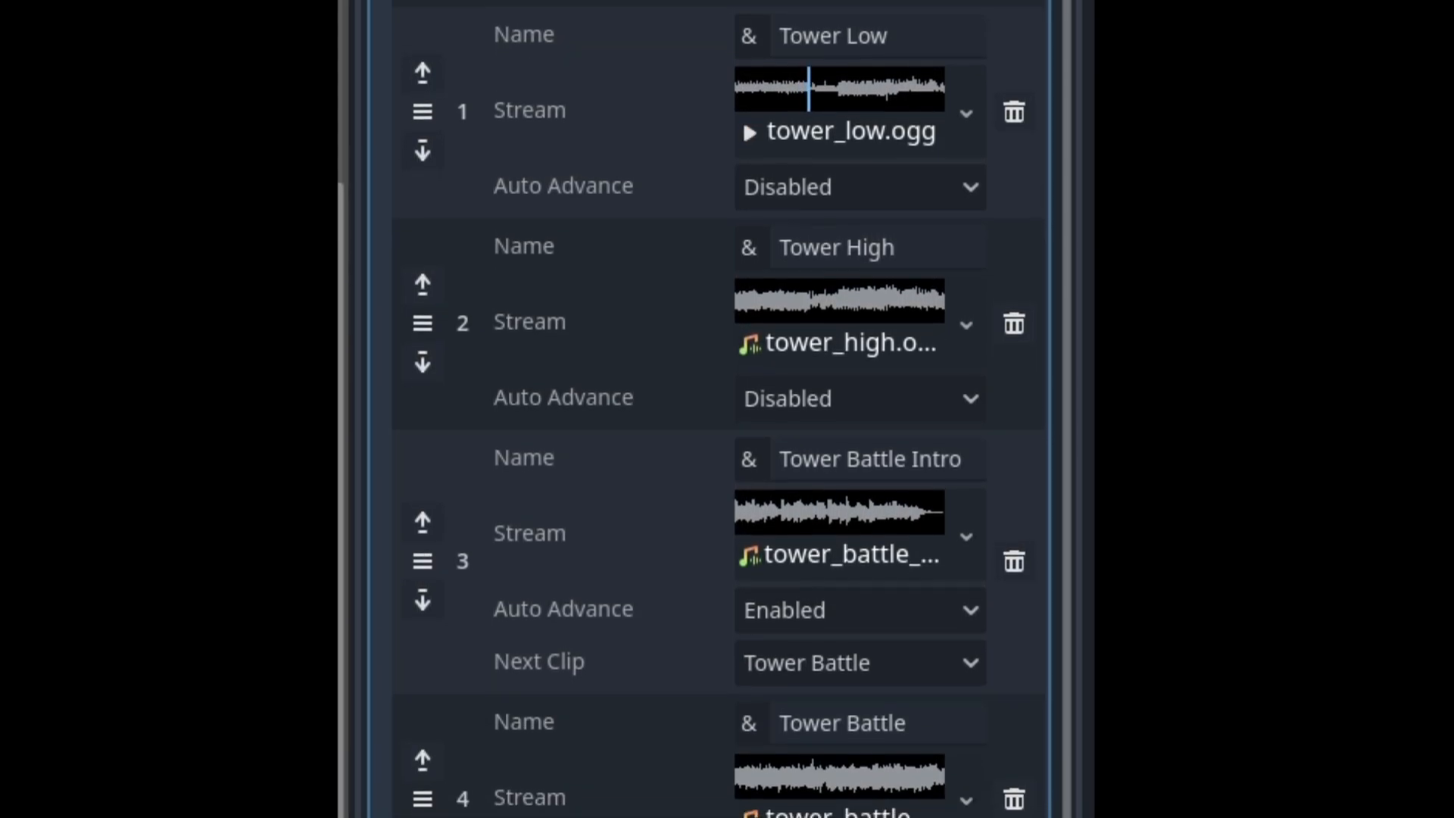
scroll("down", 3)
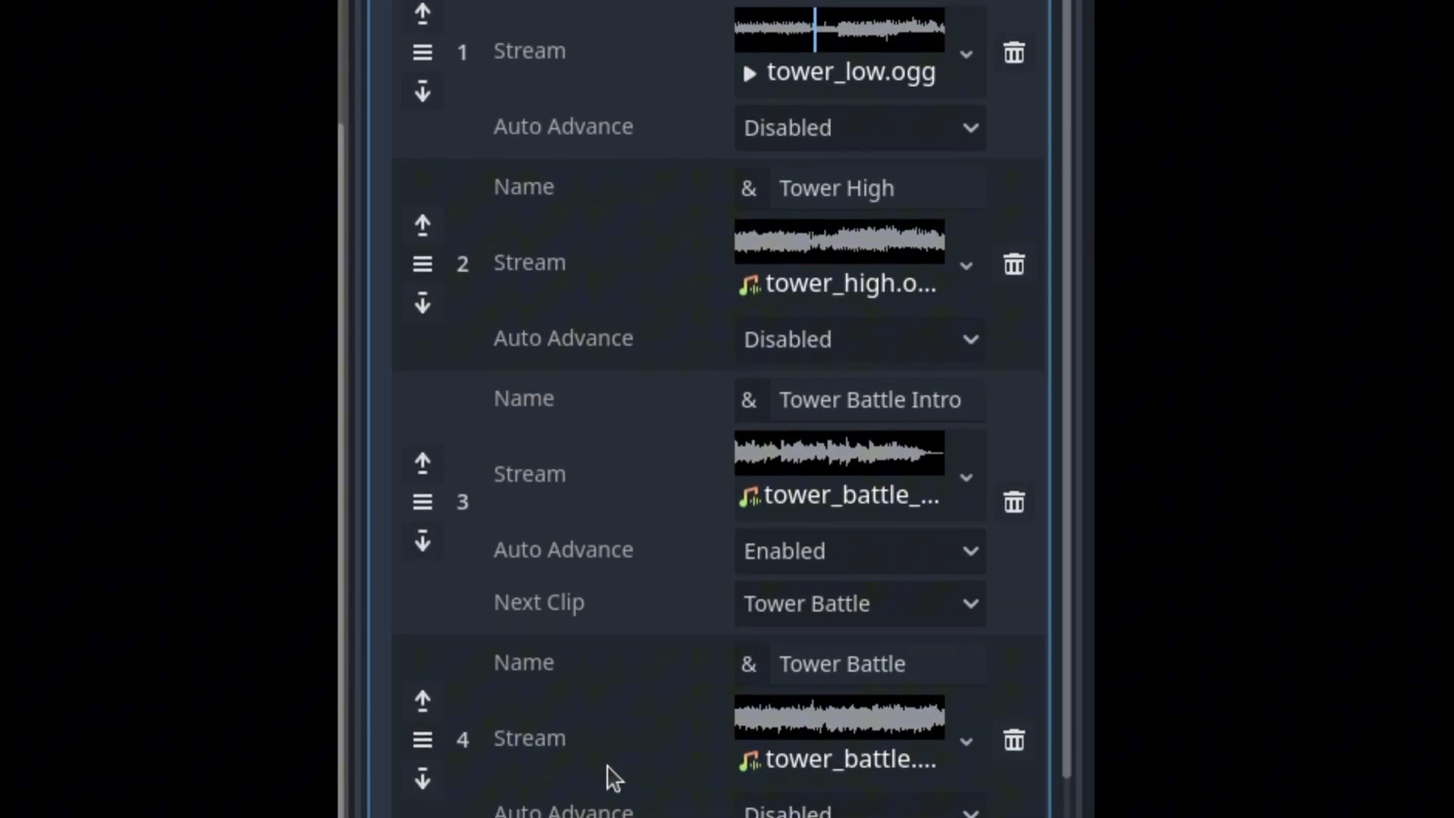
scroll("down", 3)
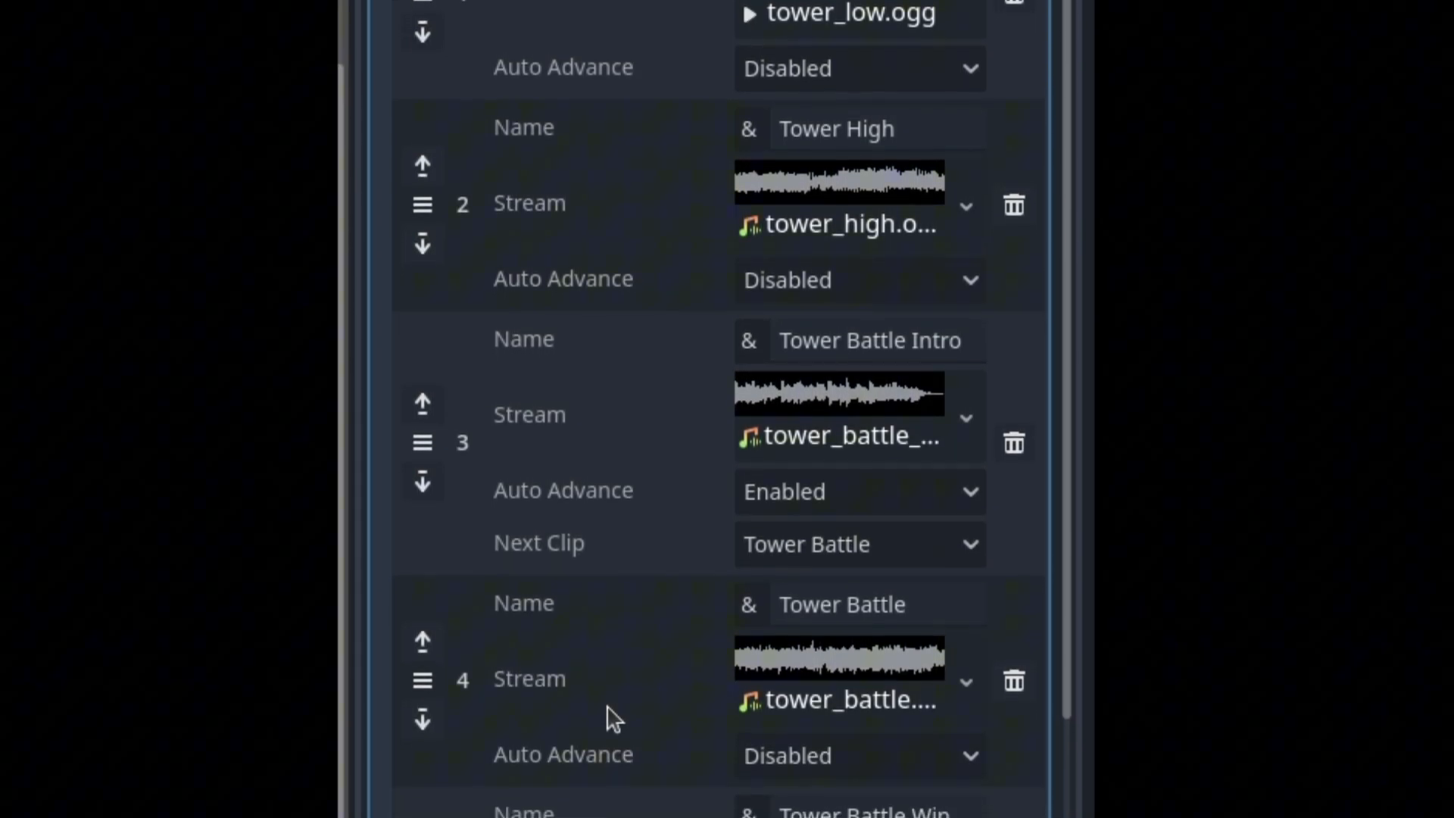
scroll("down", 3)
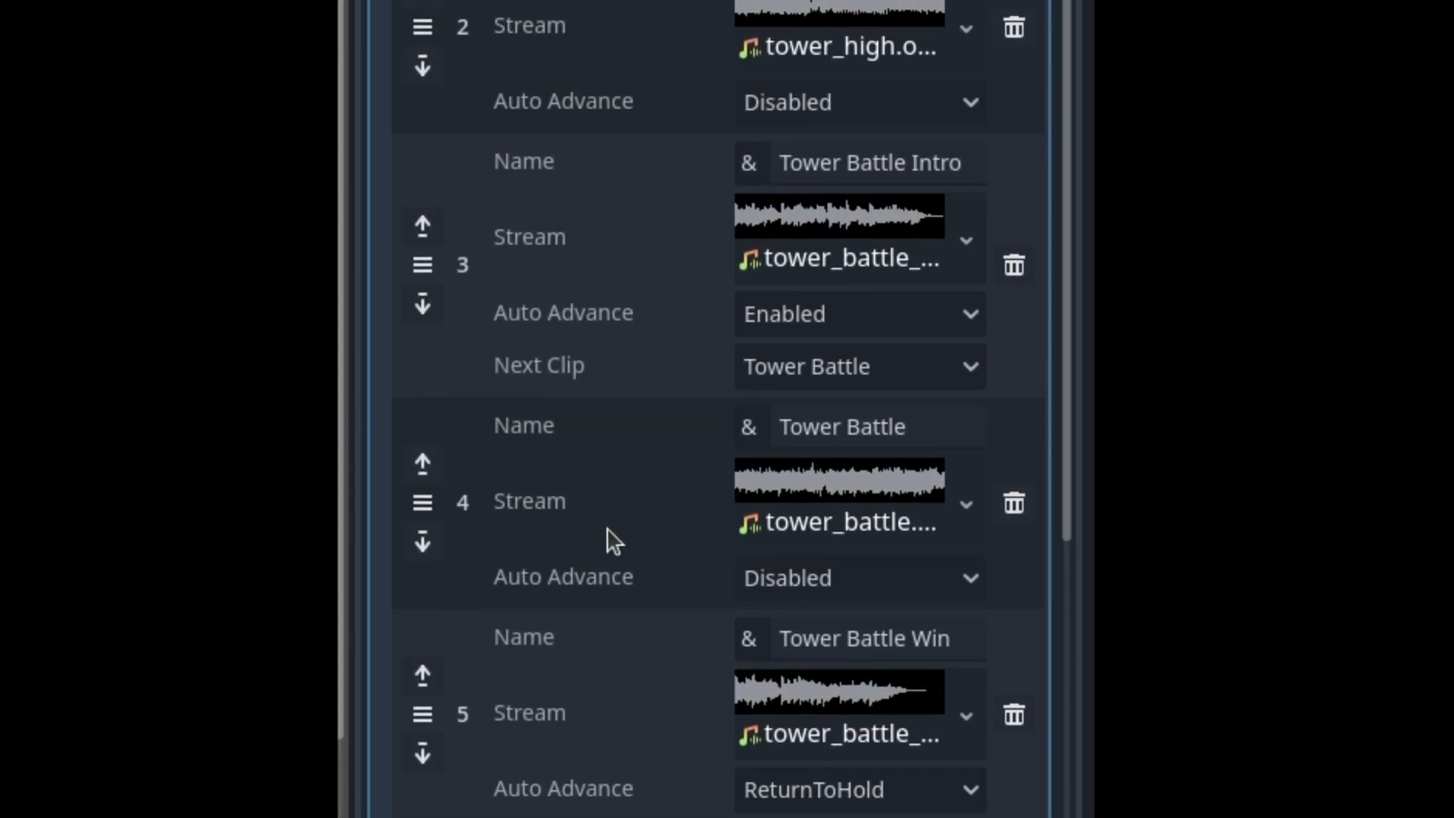
scroll("down", 3)
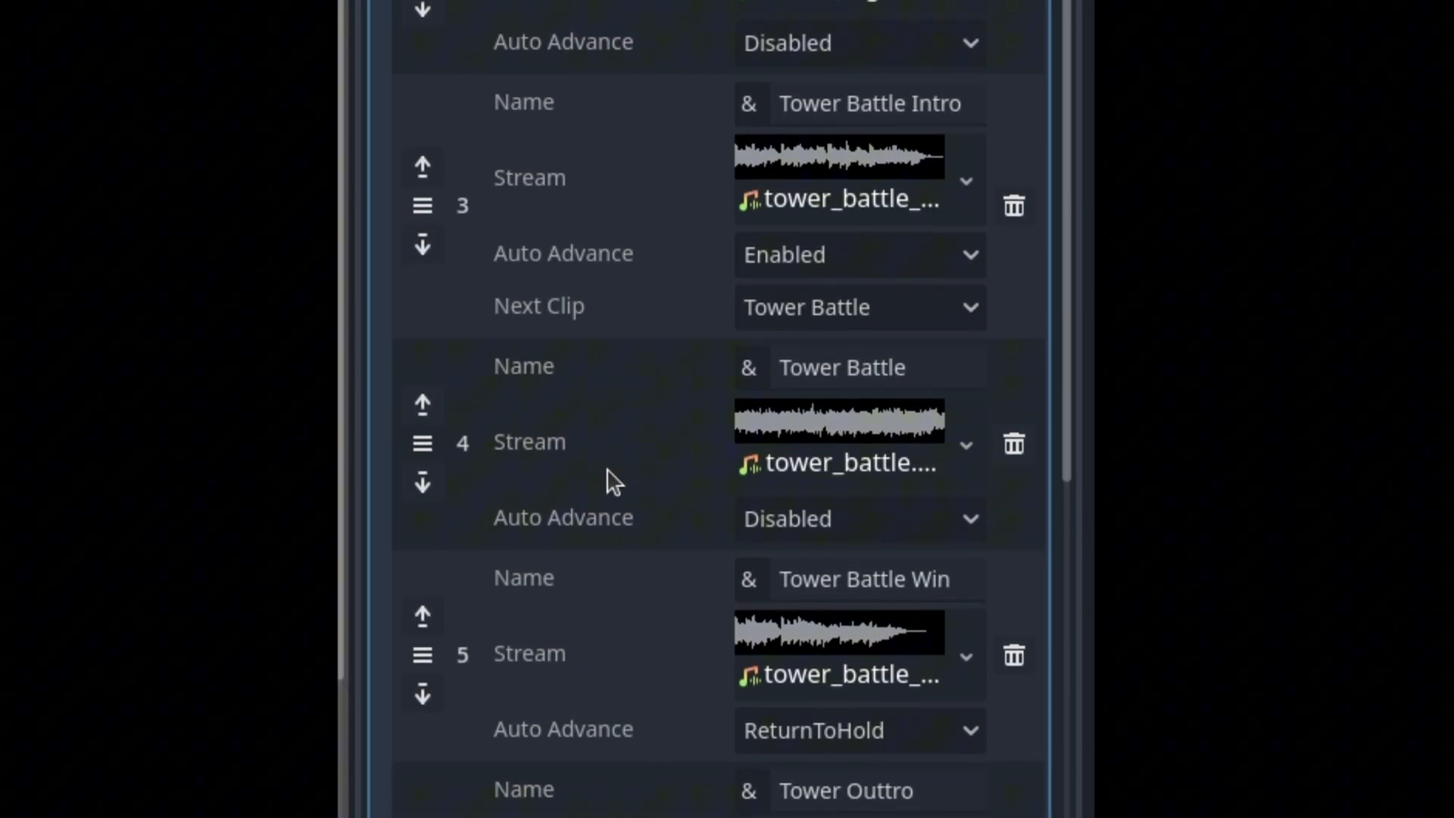
scroll("down", 3)
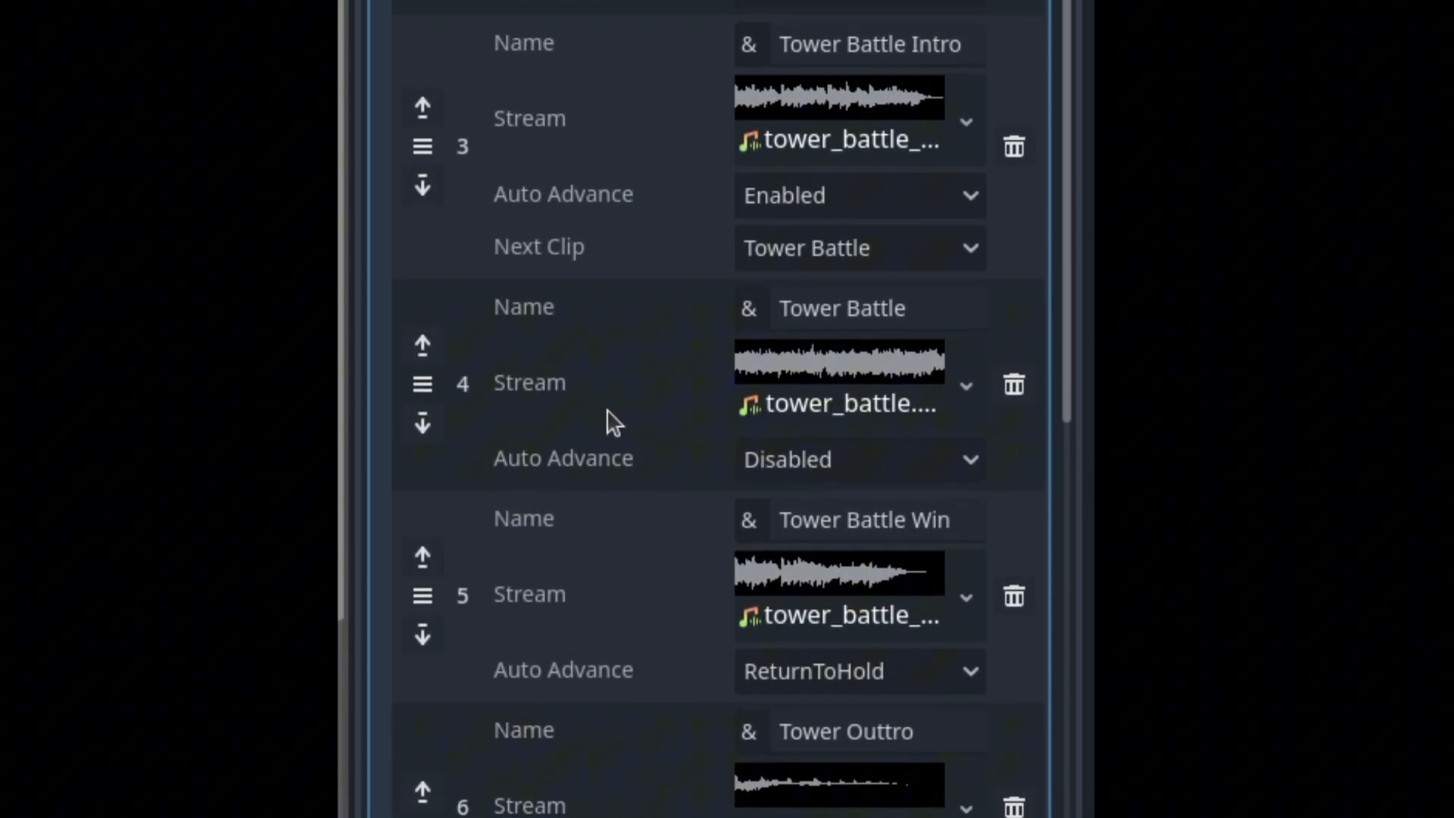
scroll("down", 3)
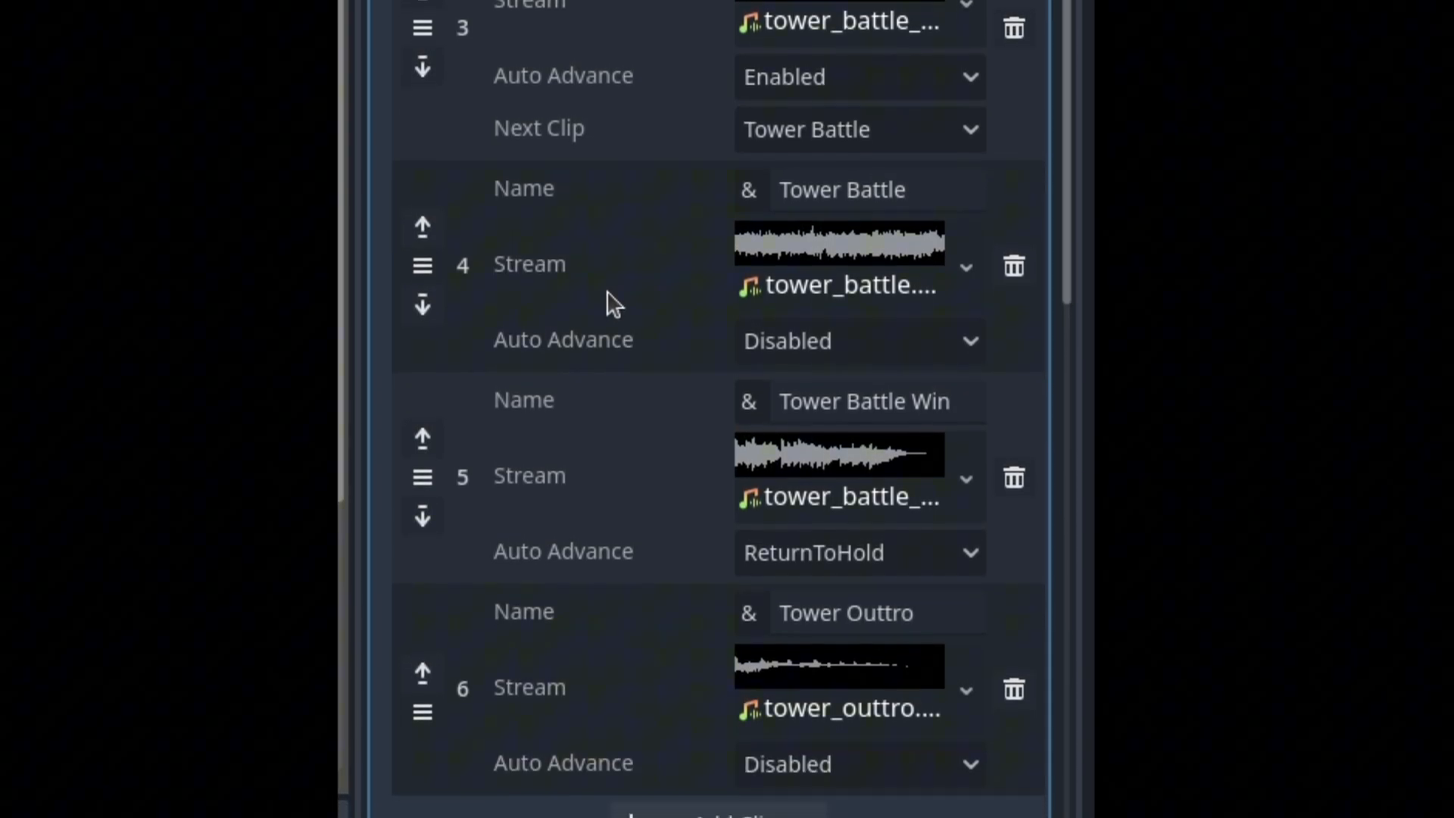
scroll("down", 3)
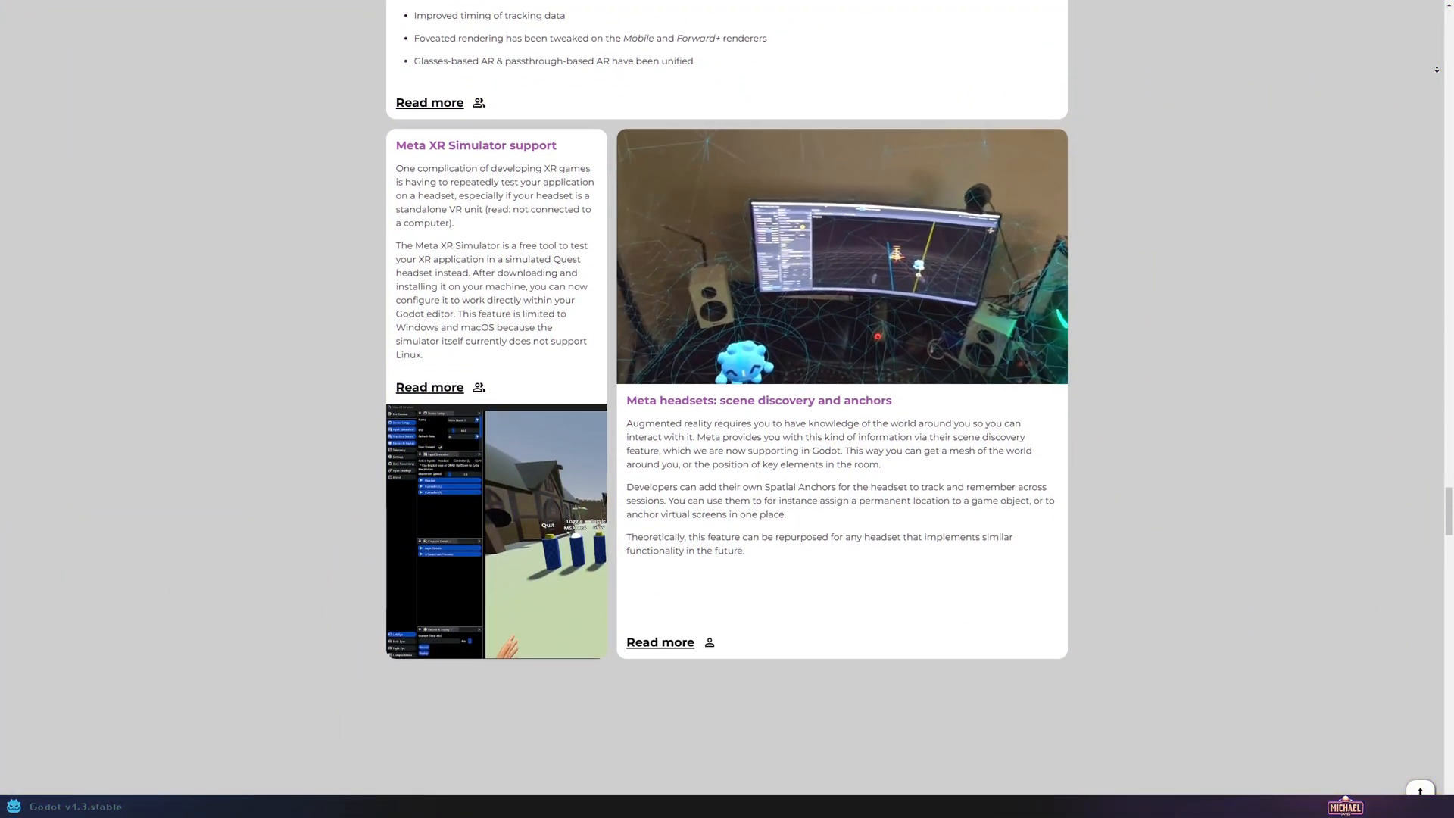
scroll("down", 3)
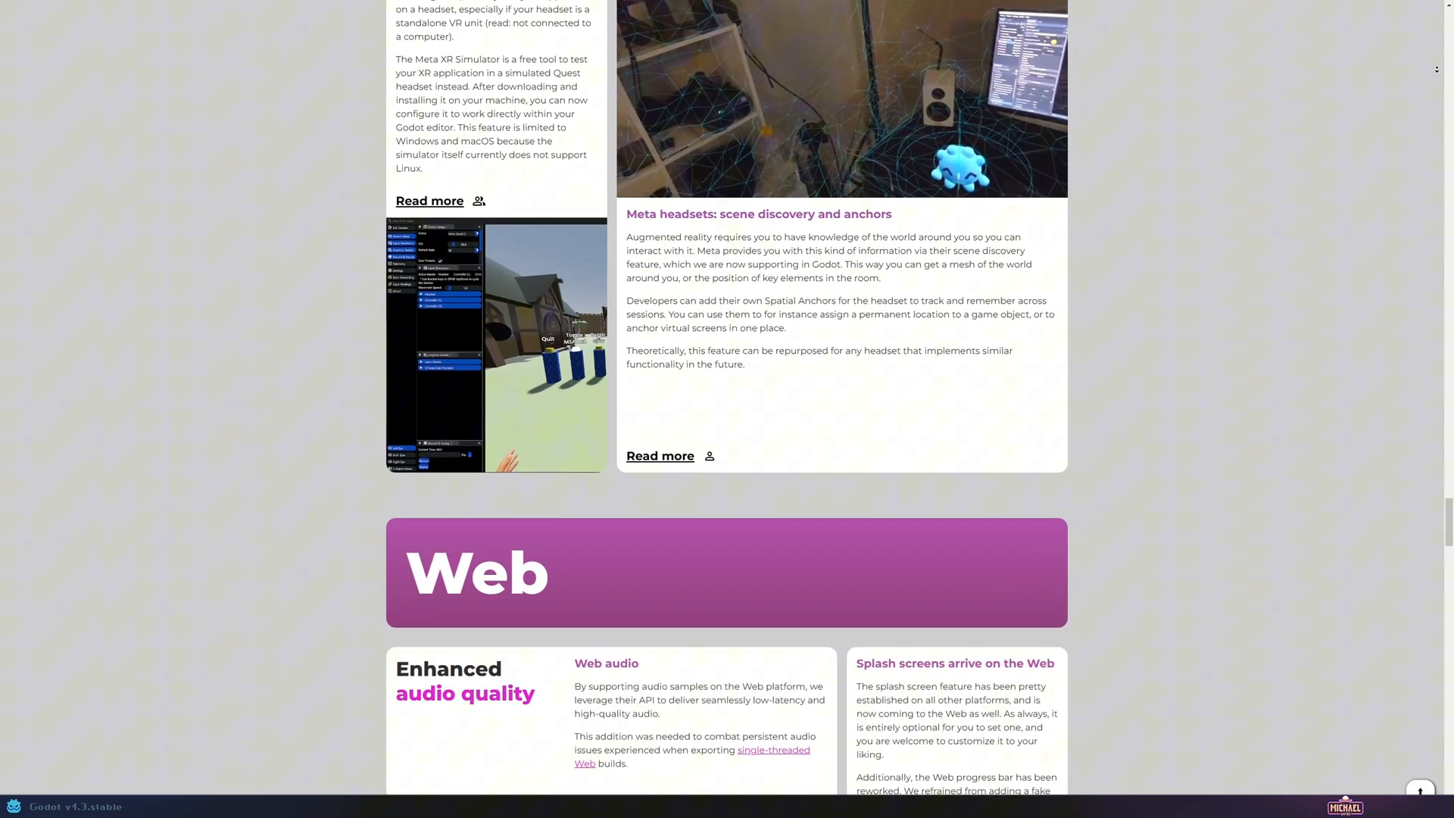
scroll("down", 3)
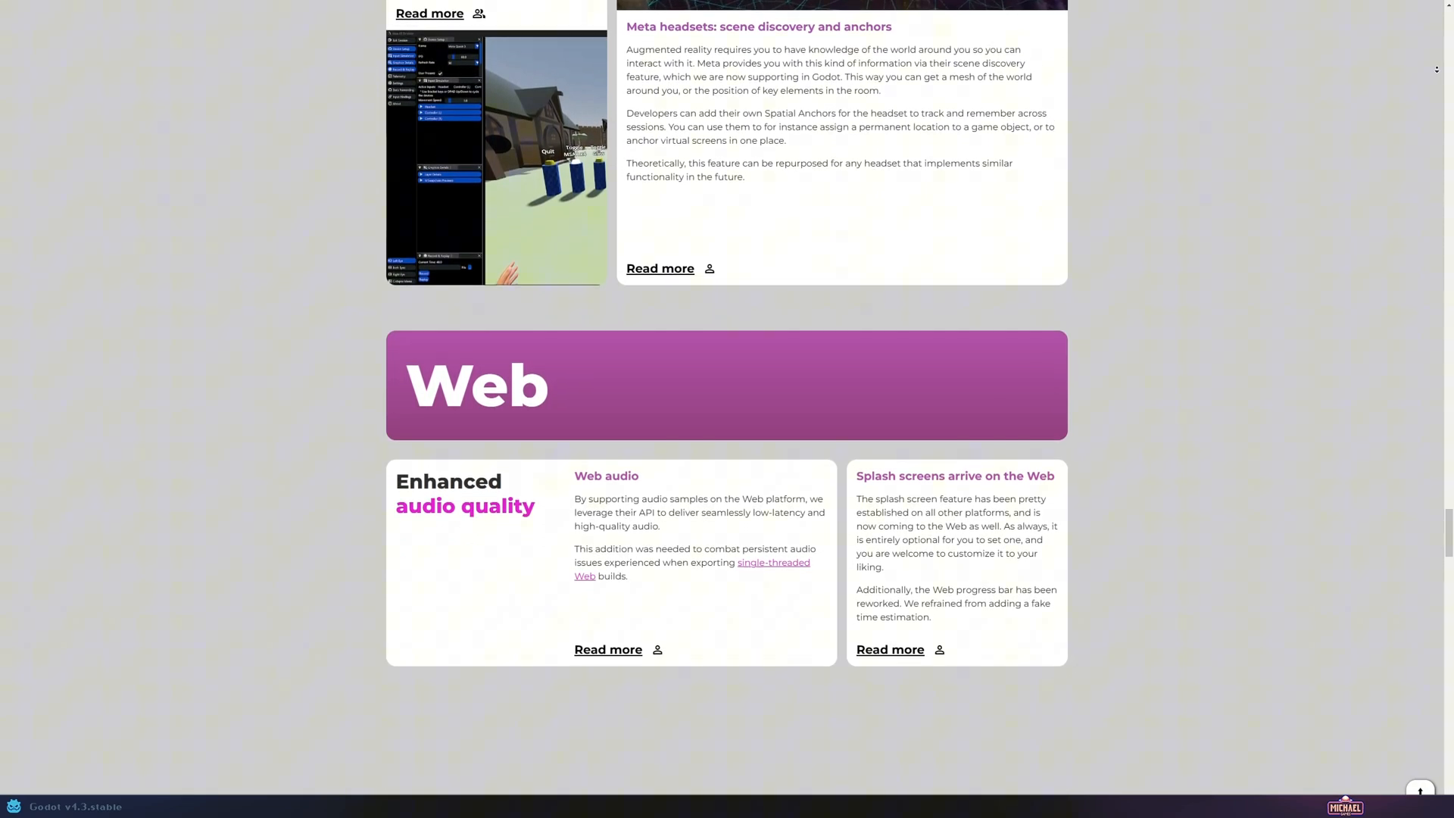
scroll("down", 3)
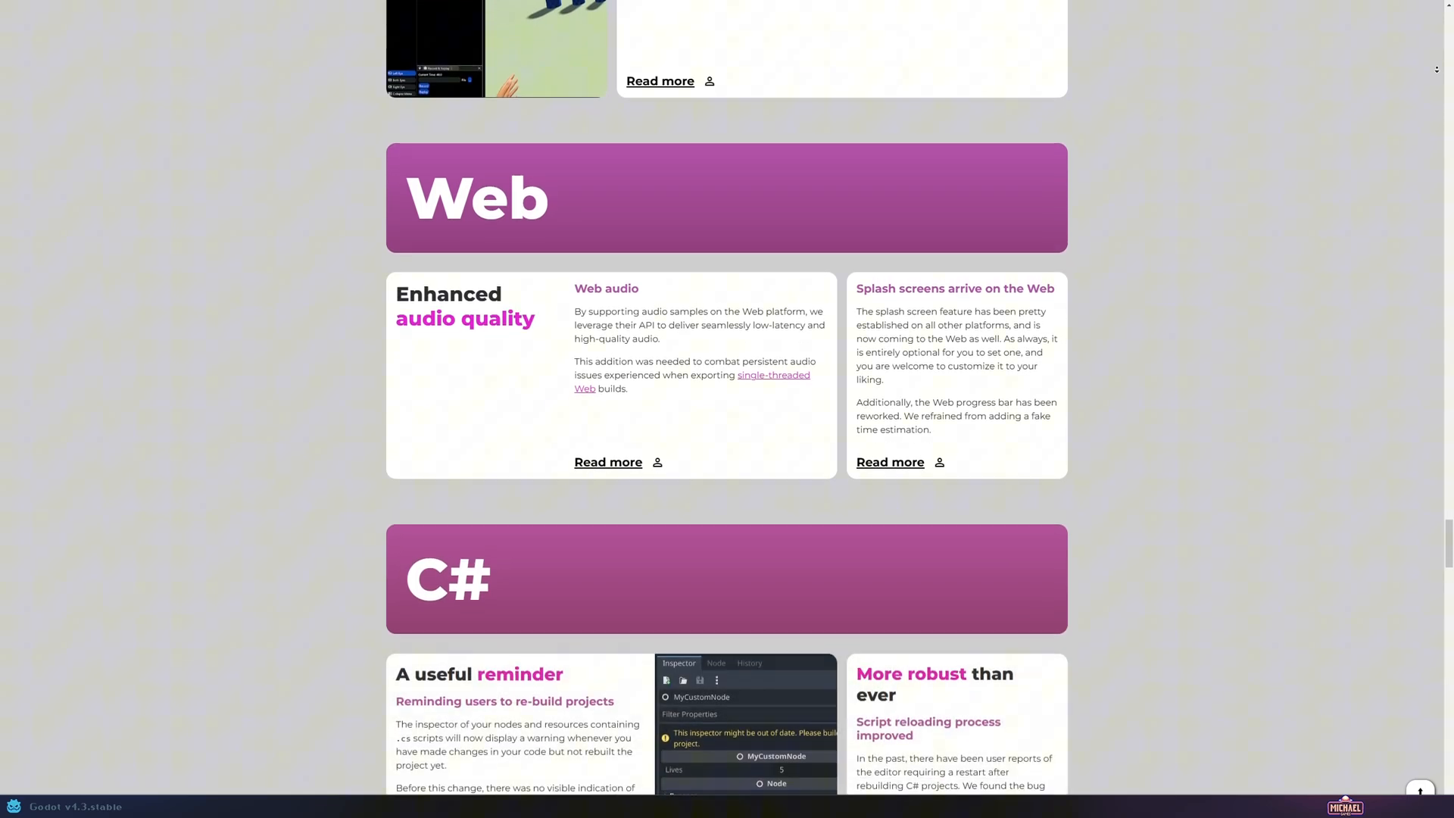
scroll("down", 3)
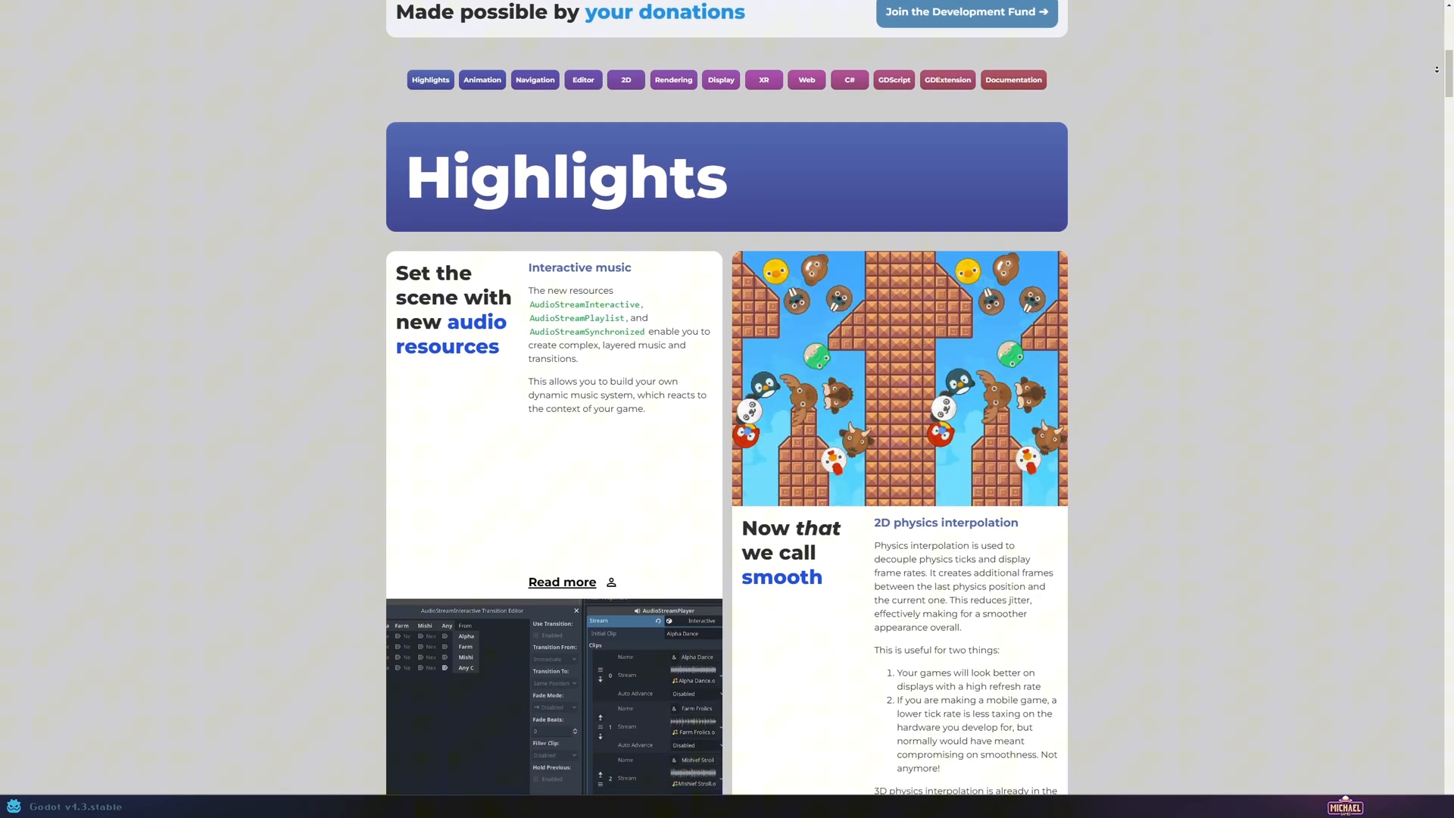
scroll("down", 3)
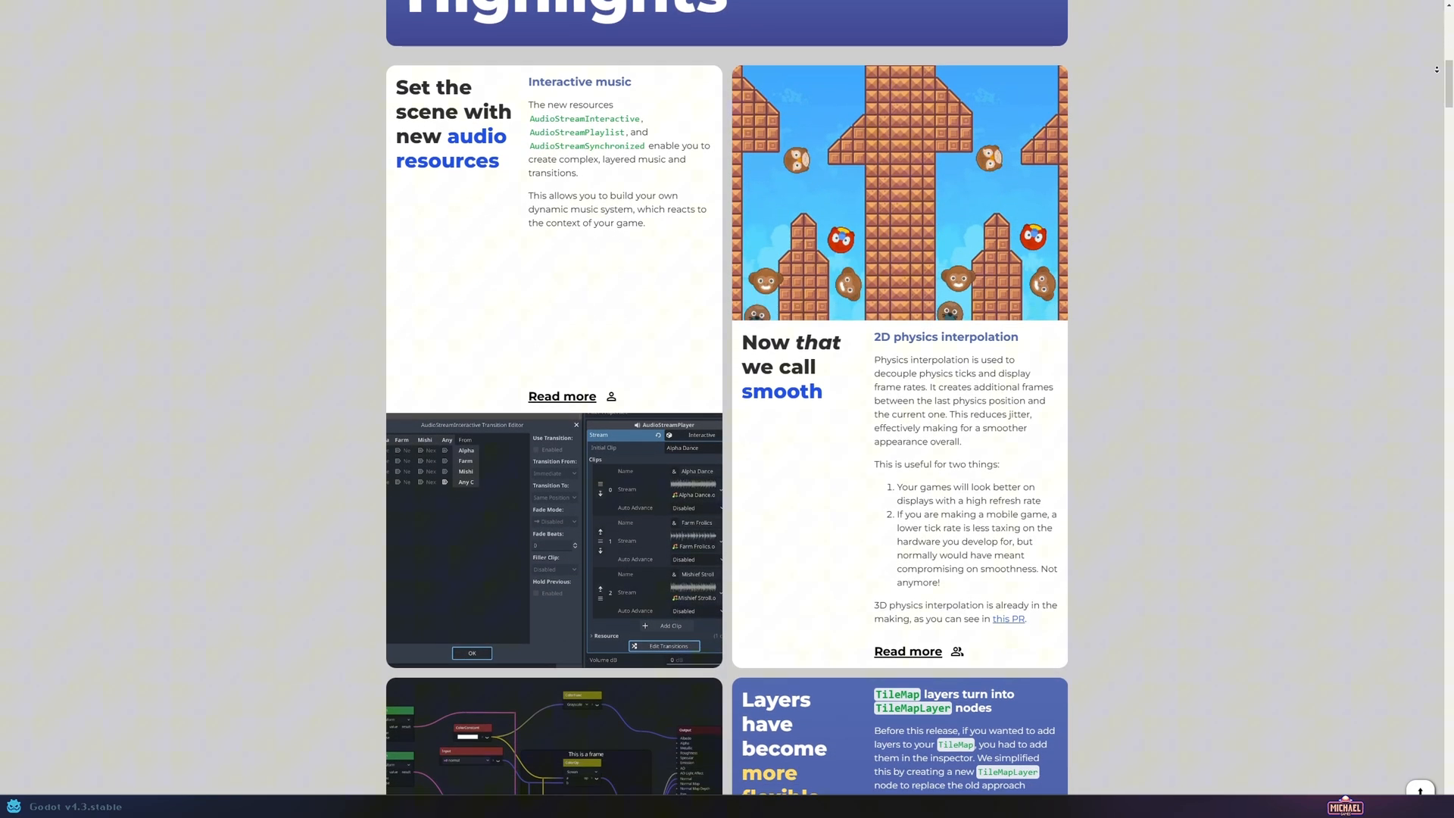
scroll("down", 3)
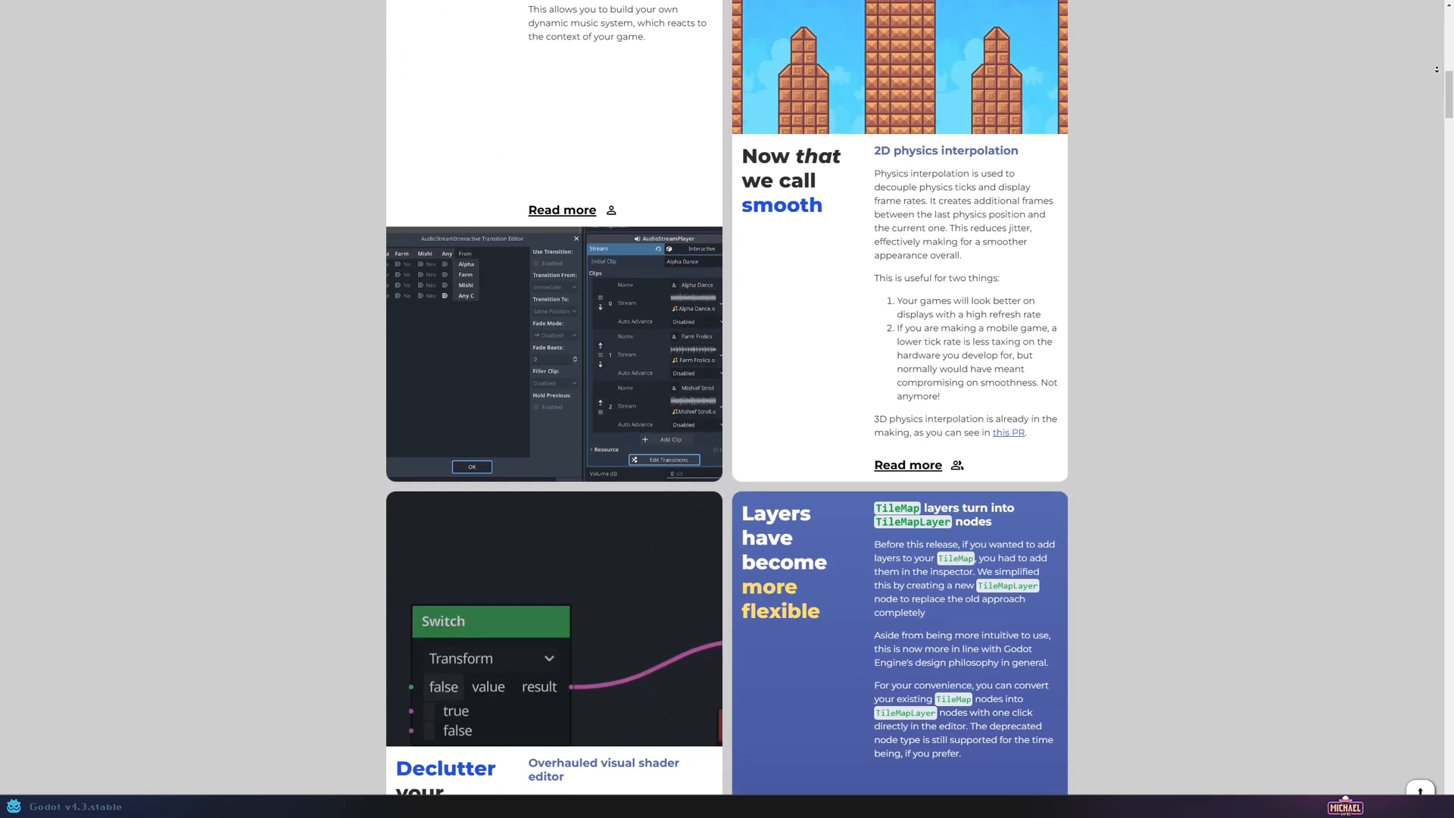
scroll("down", 3)
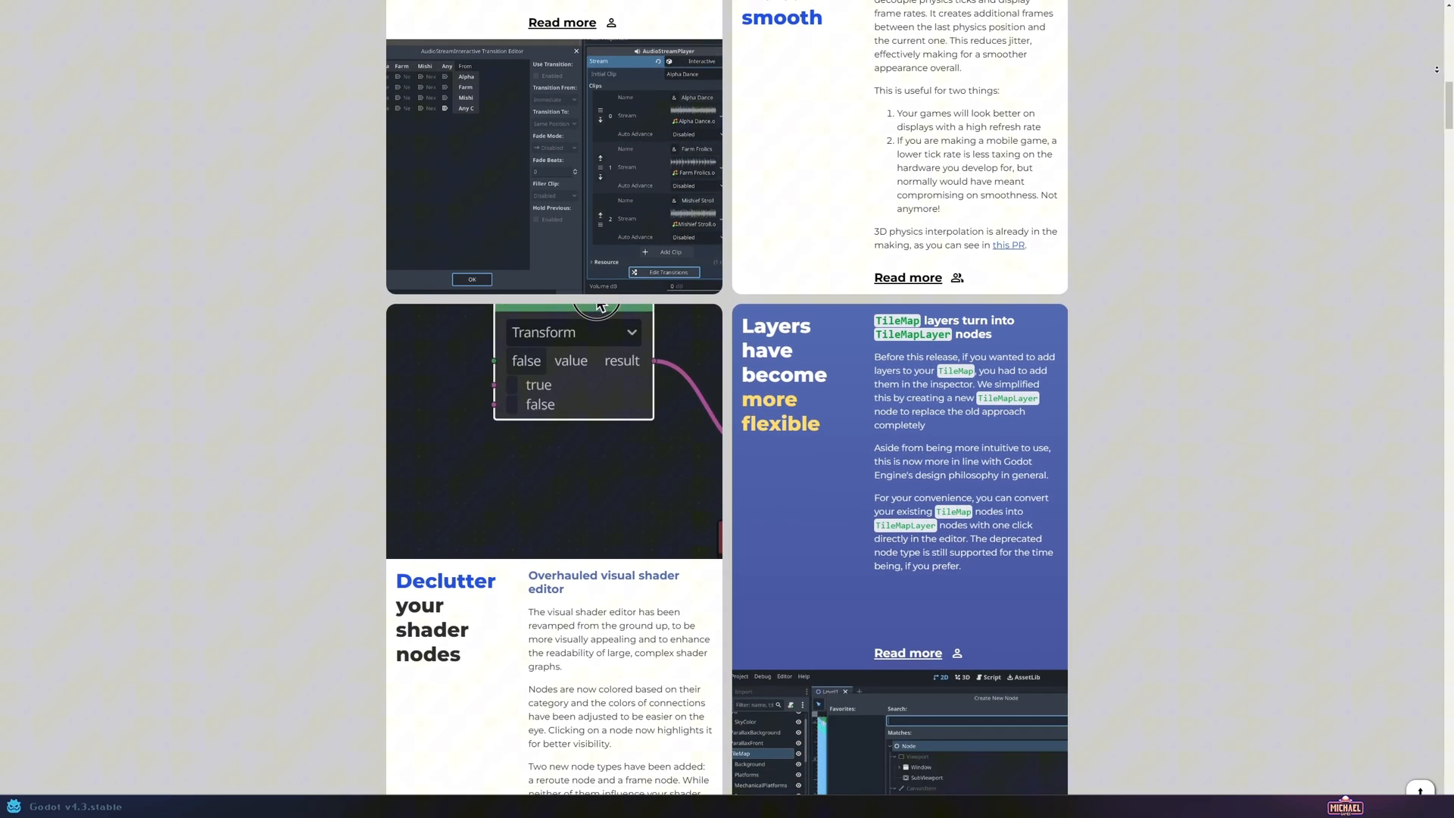
scroll("down", 3)
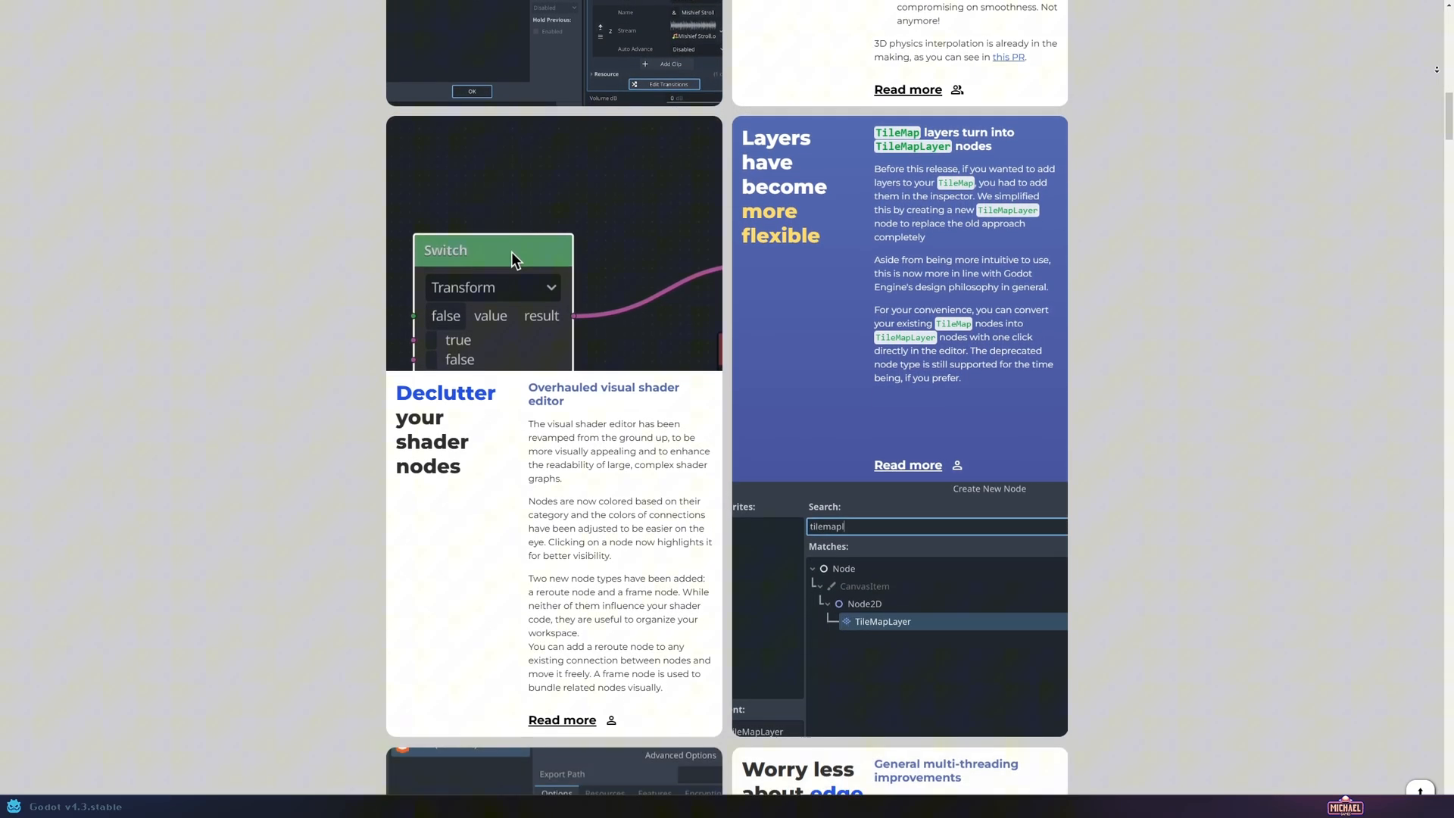
scroll("down", 3)
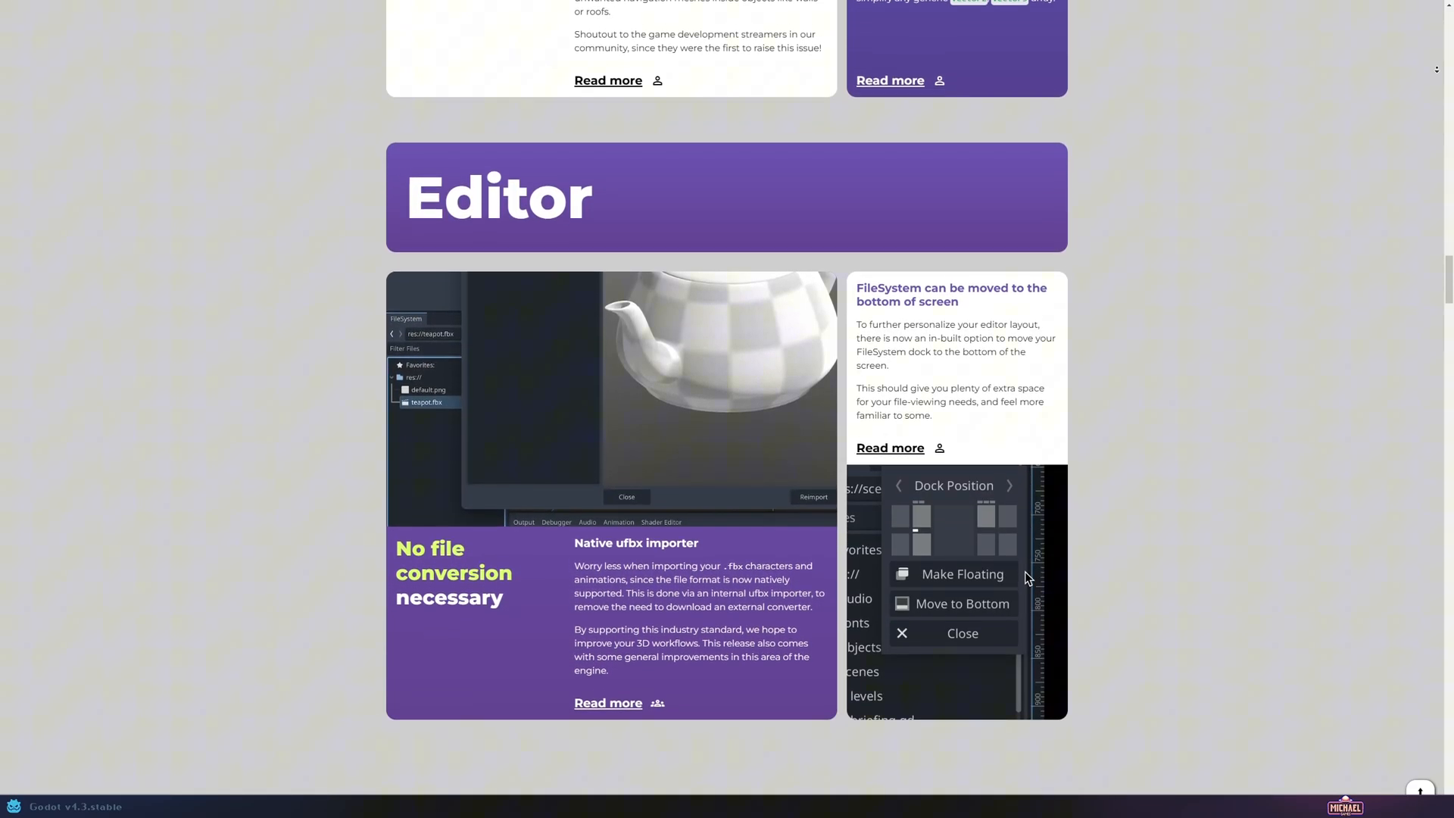
scroll("down", 3)
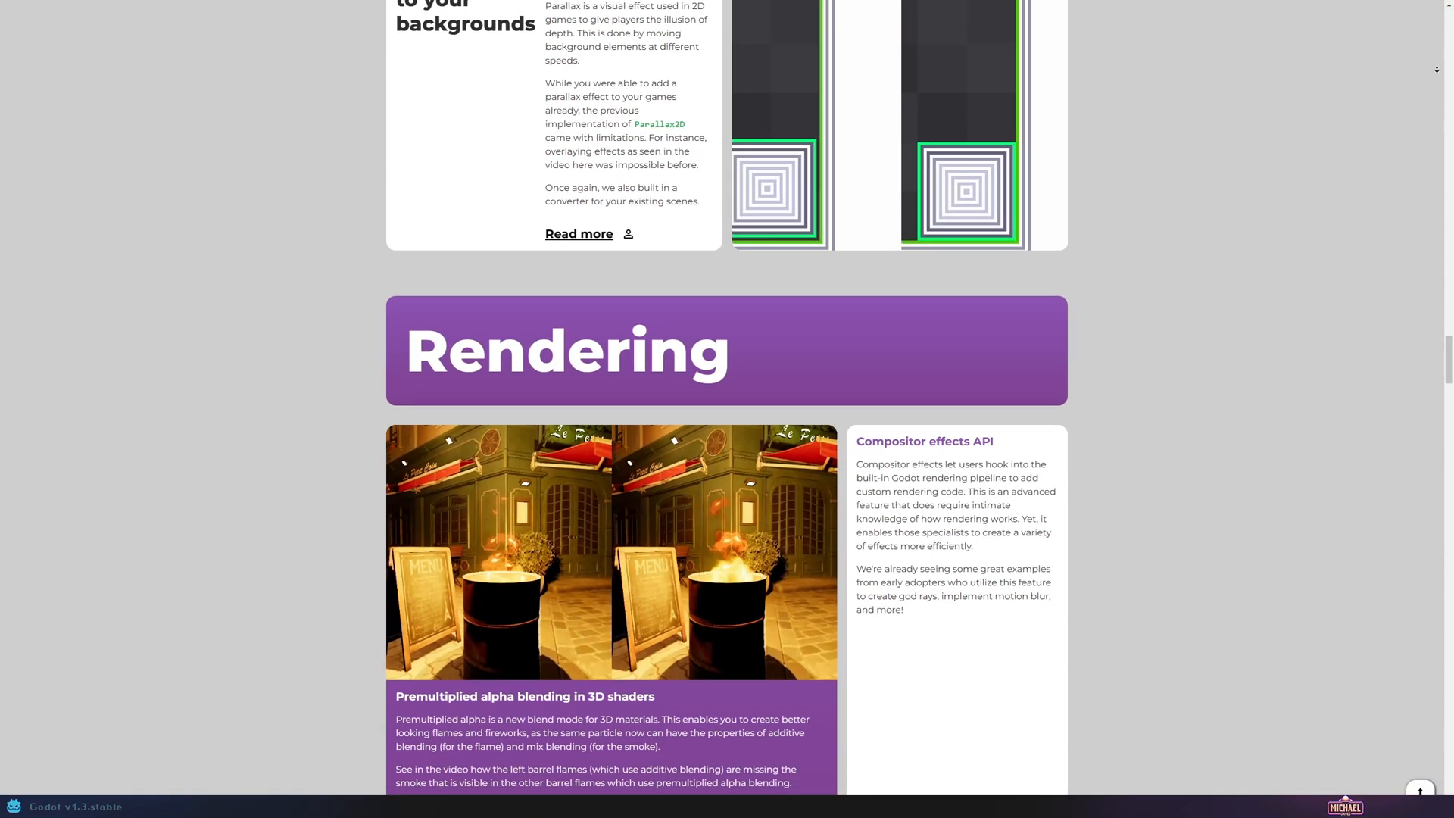
scroll("down", 3)
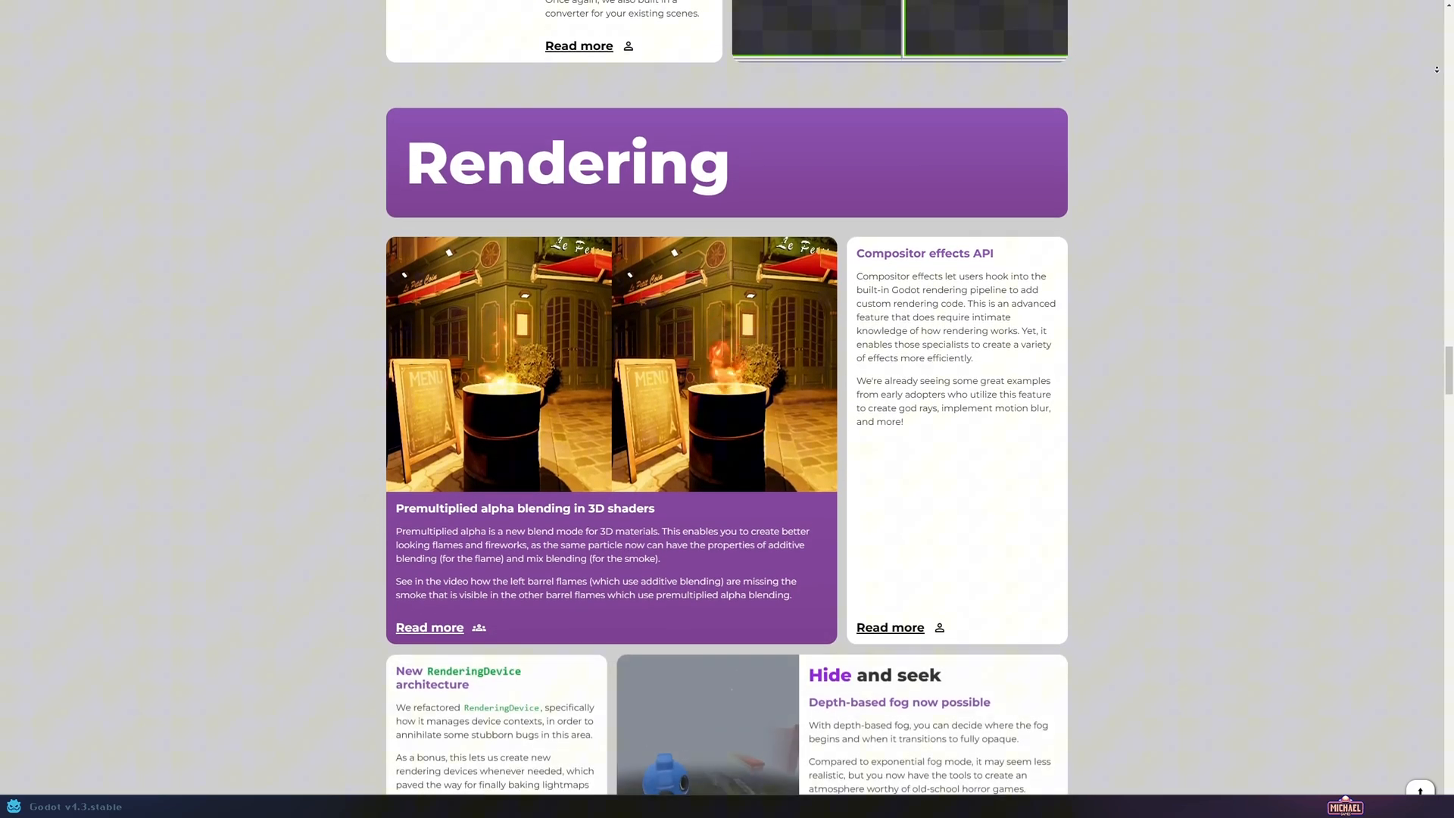
scroll("down", 3)
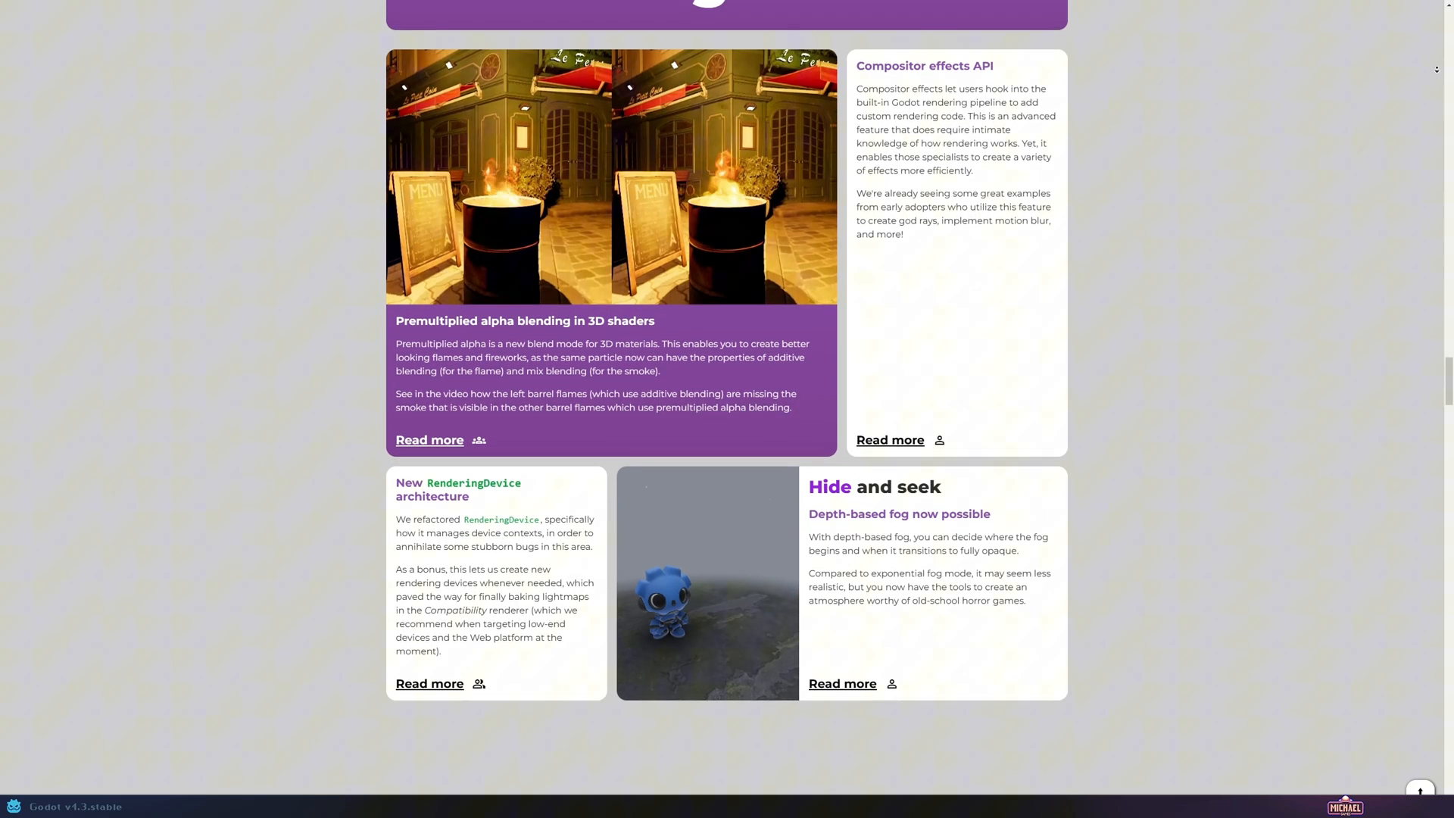
scroll("down", 3)
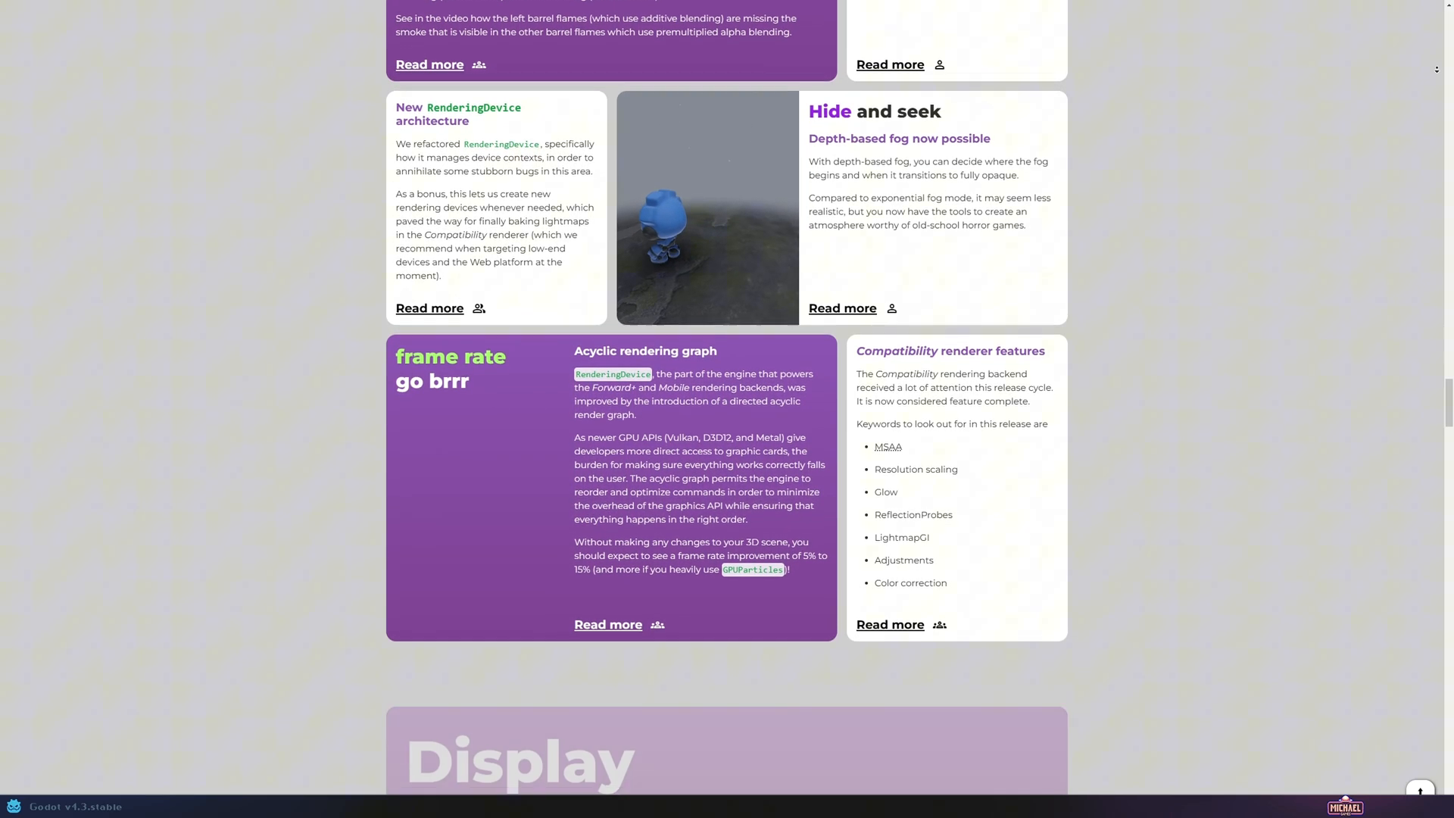
scroll("down", 3)
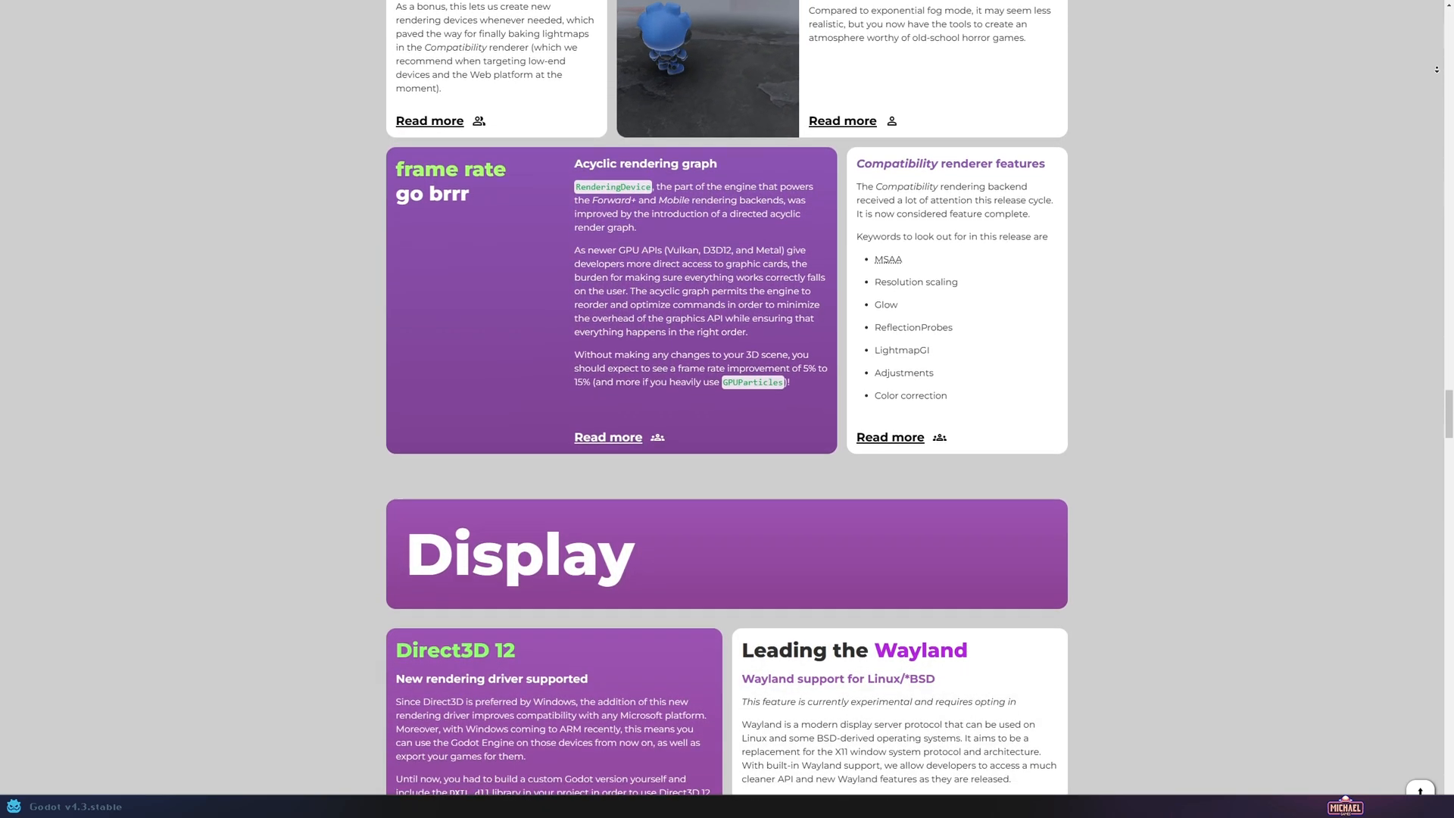
scroll("down", 3)
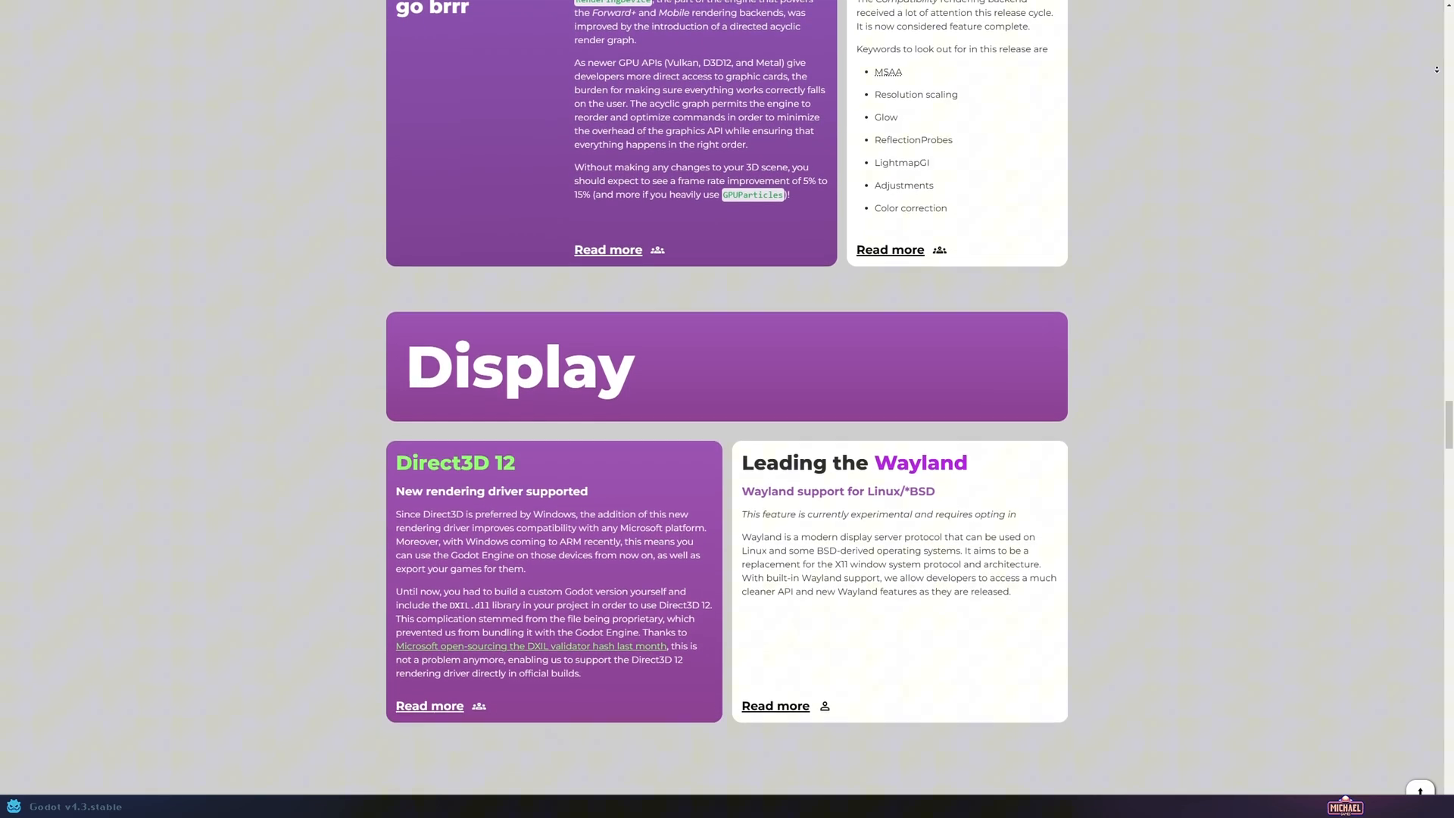
scroll("down", 3)
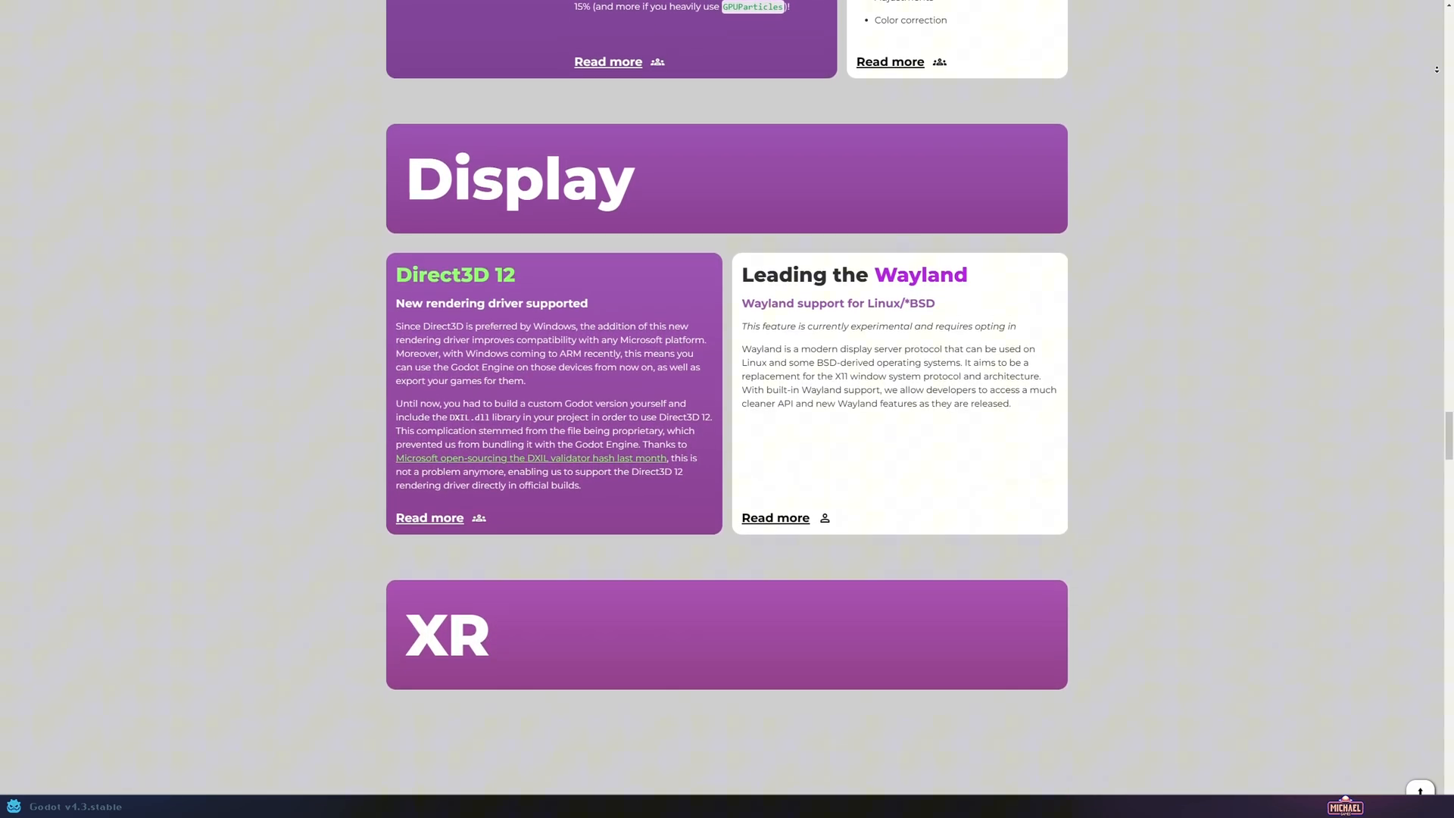
scroll("down", 3)
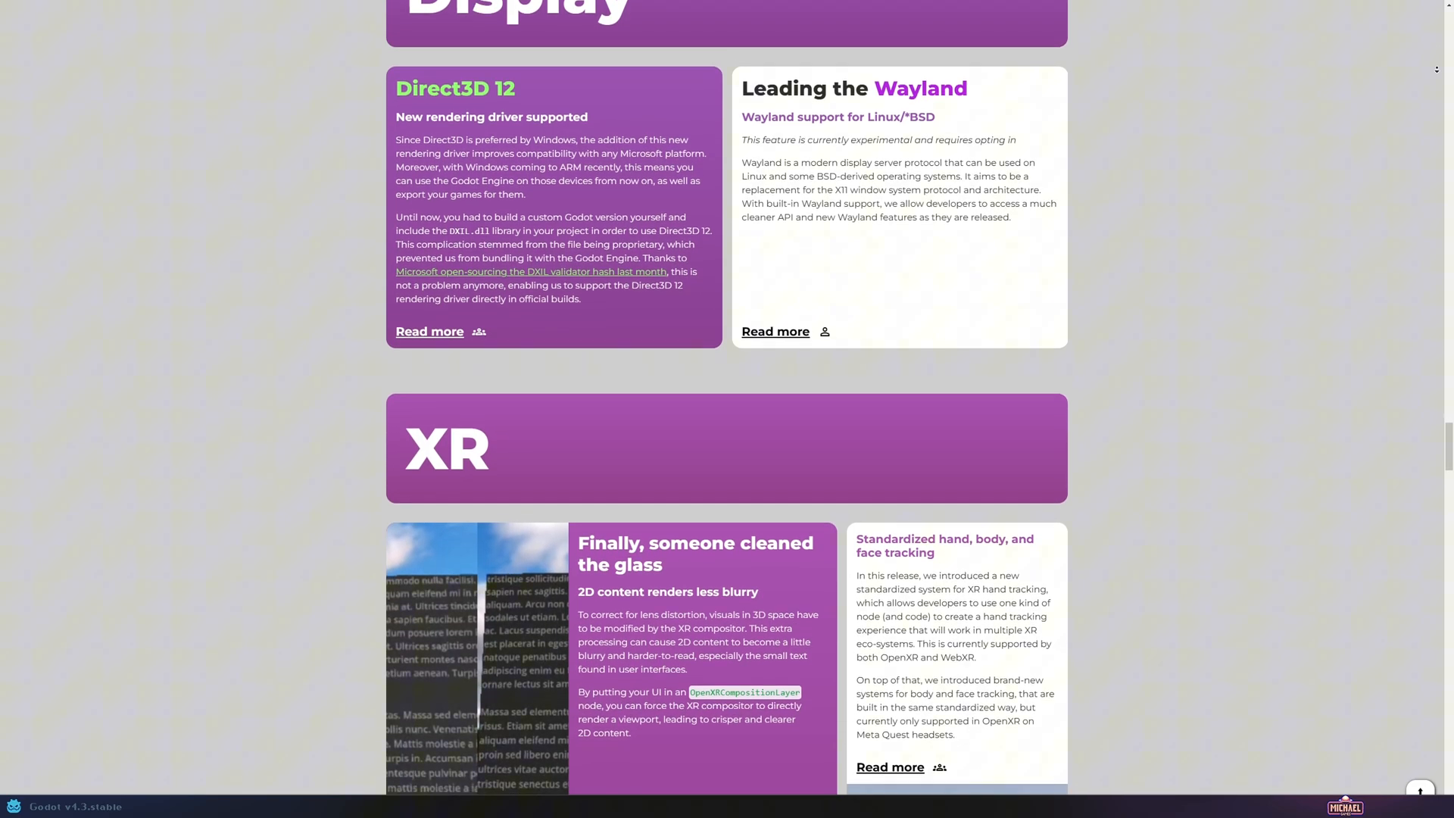
scroll("down", 3)
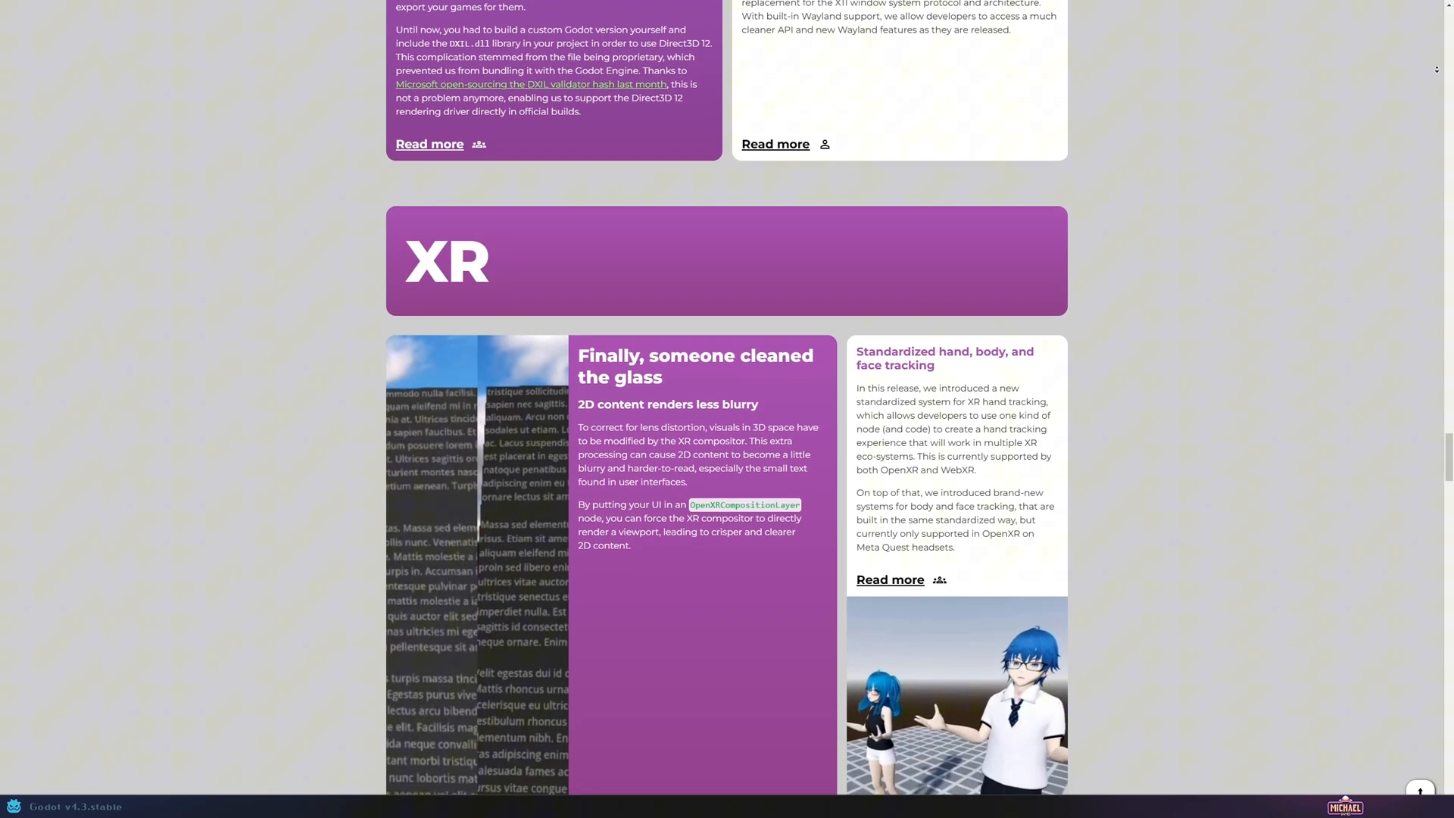
scroll("down", 3)
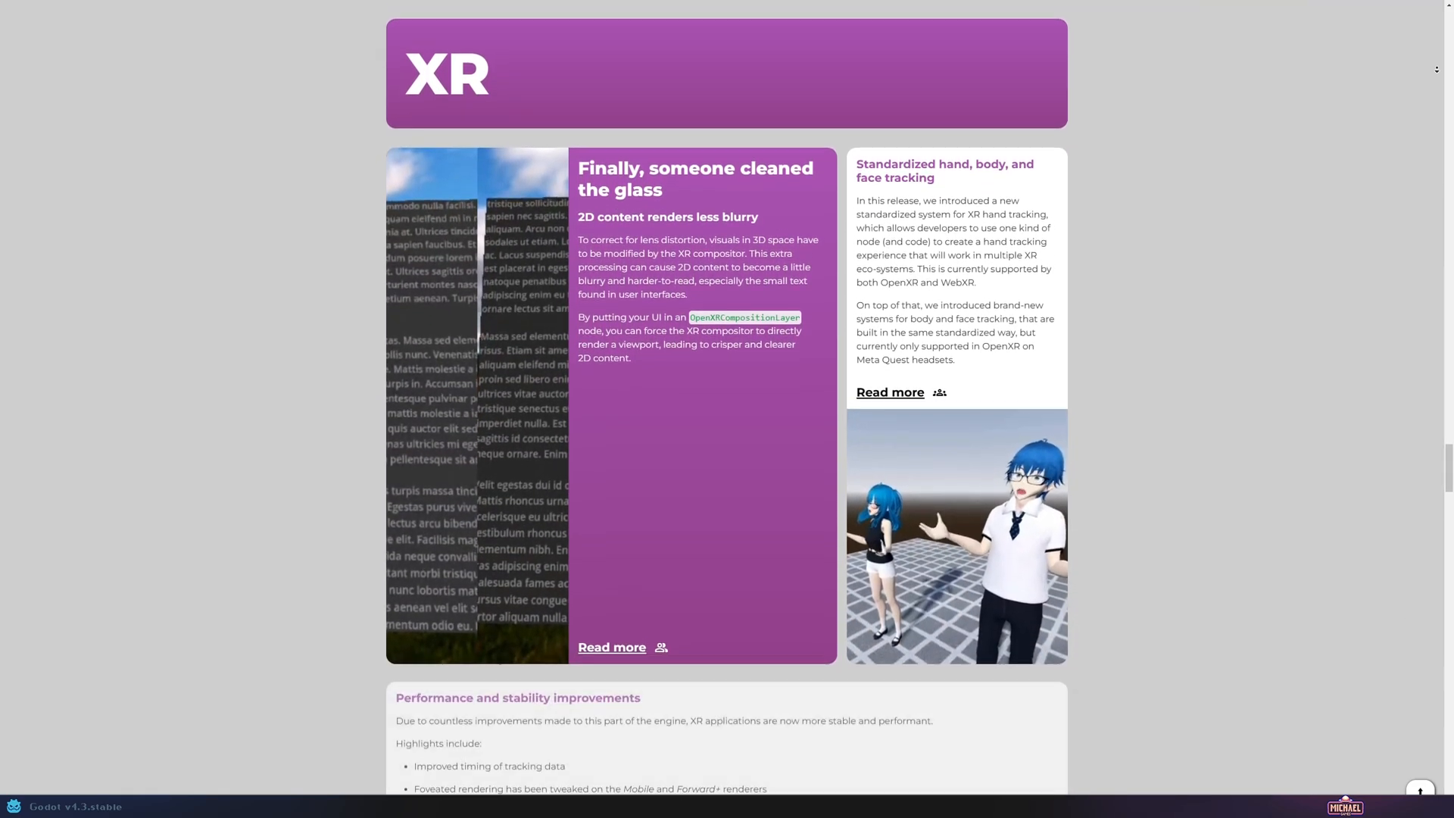